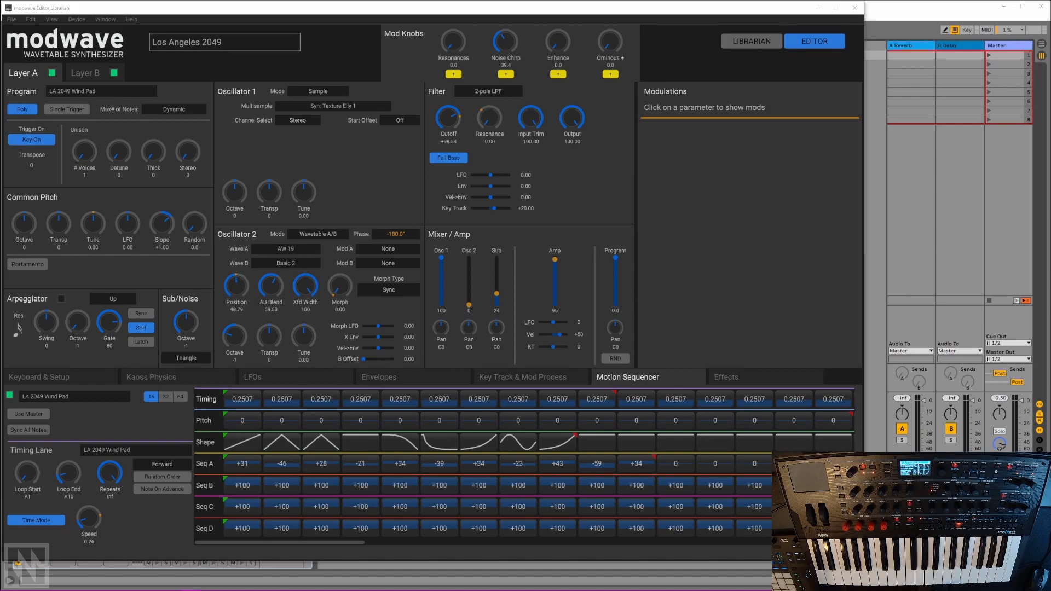
mouse_move(683, 354)
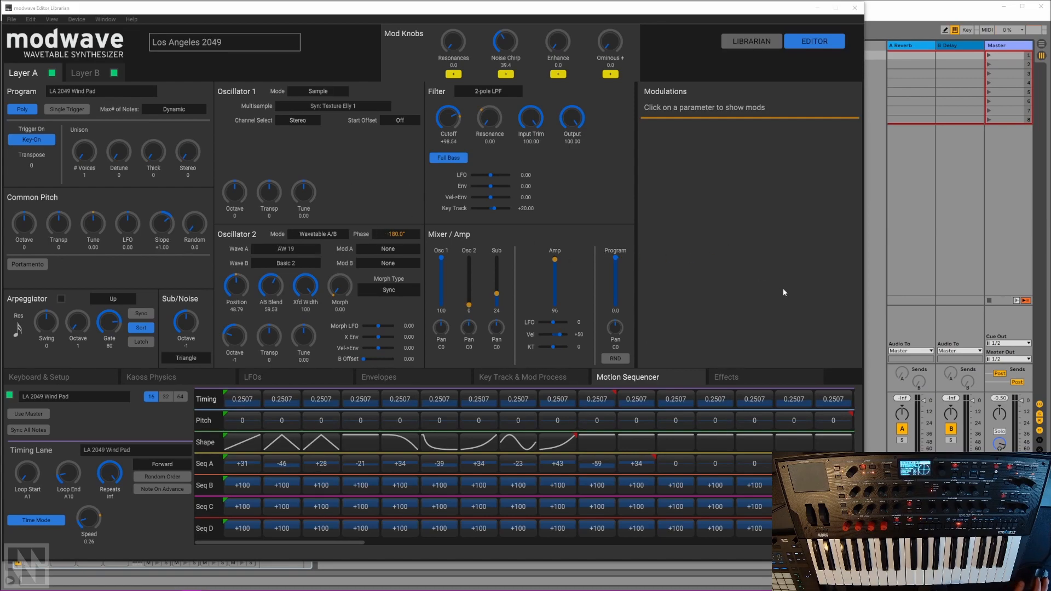
mouse_move(787, 312)
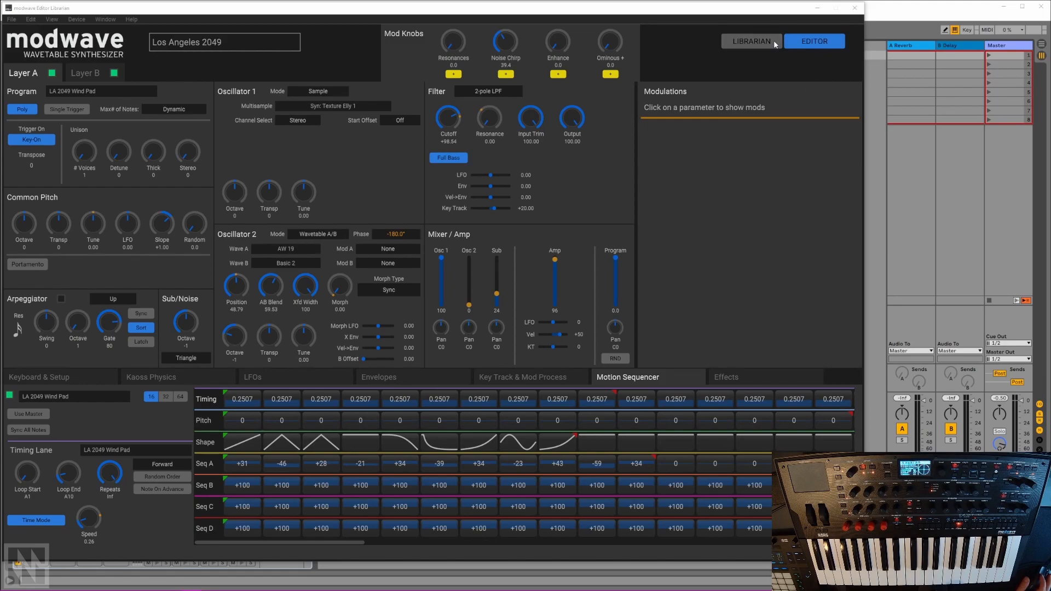
Step: Browse the librarian's Performances, Programs, Kaoss, MSeq Lanes and Effects lists
left_click(751, 41)
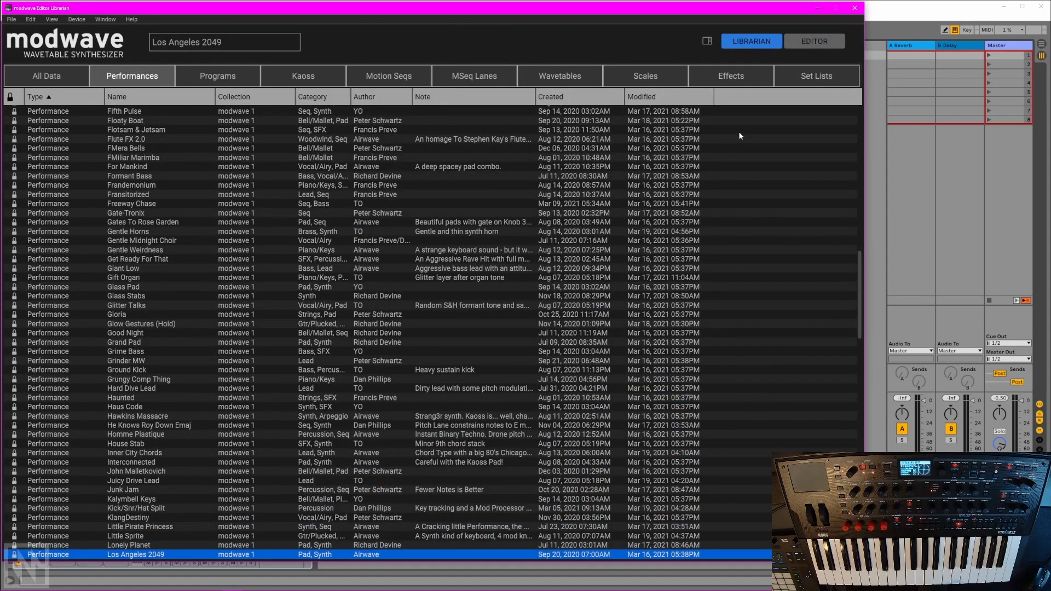
left_click(123, 120)
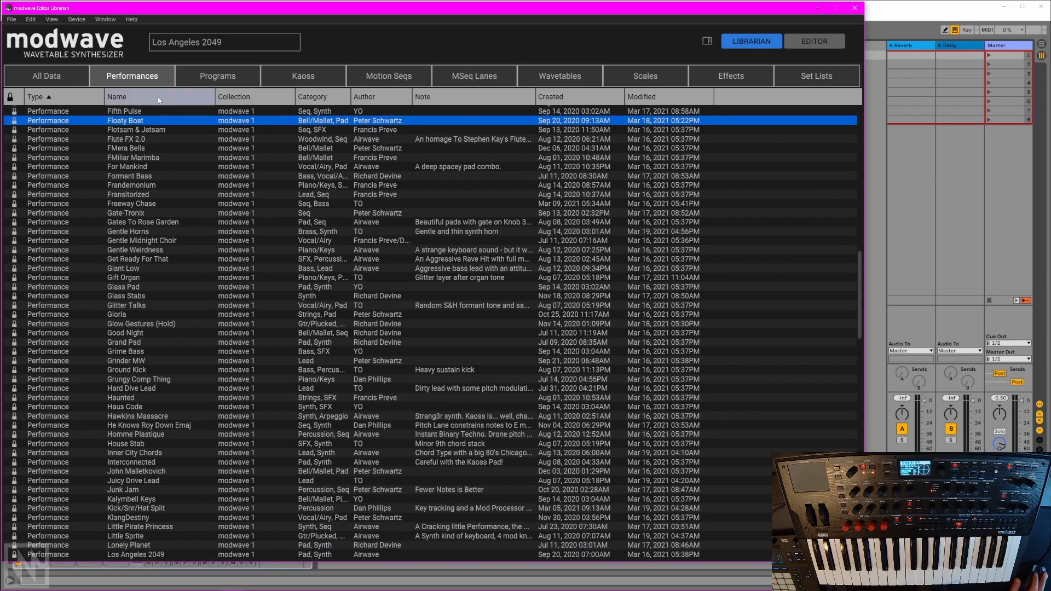
left_click(217, 76)
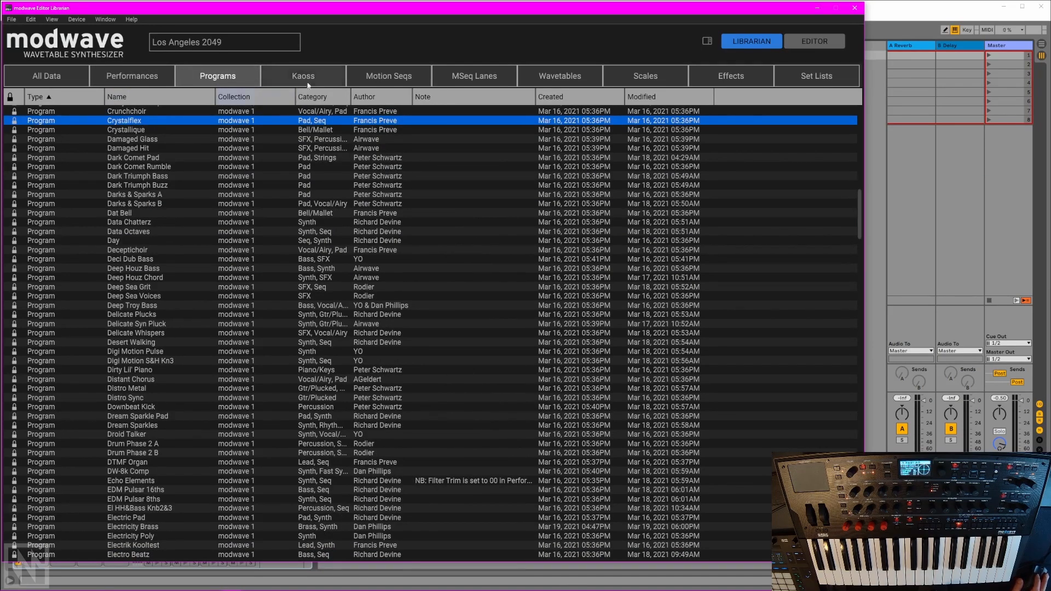
left_click(302, 75)
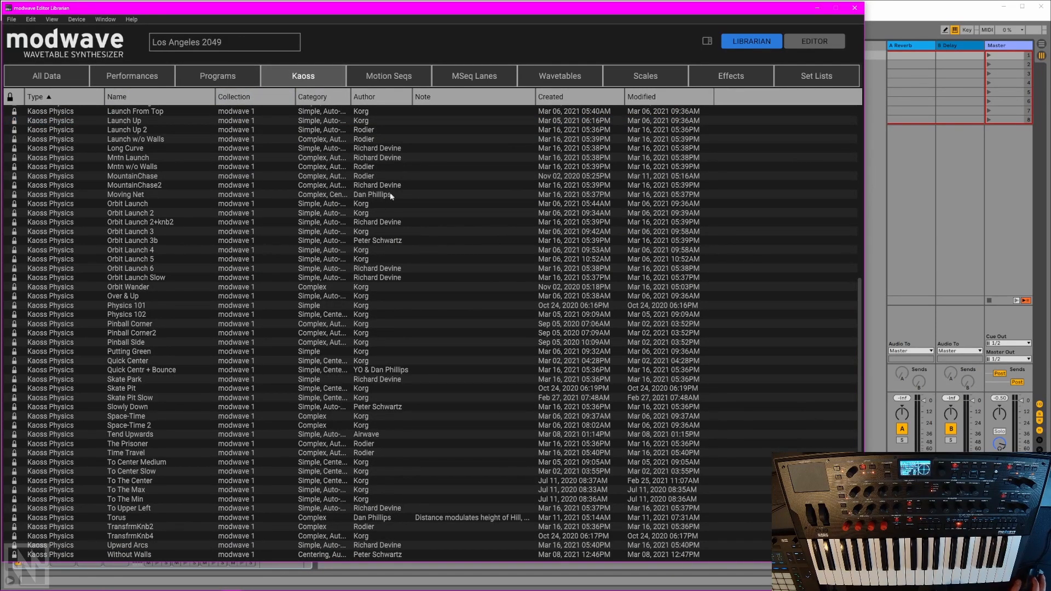
left_click(474, 75)
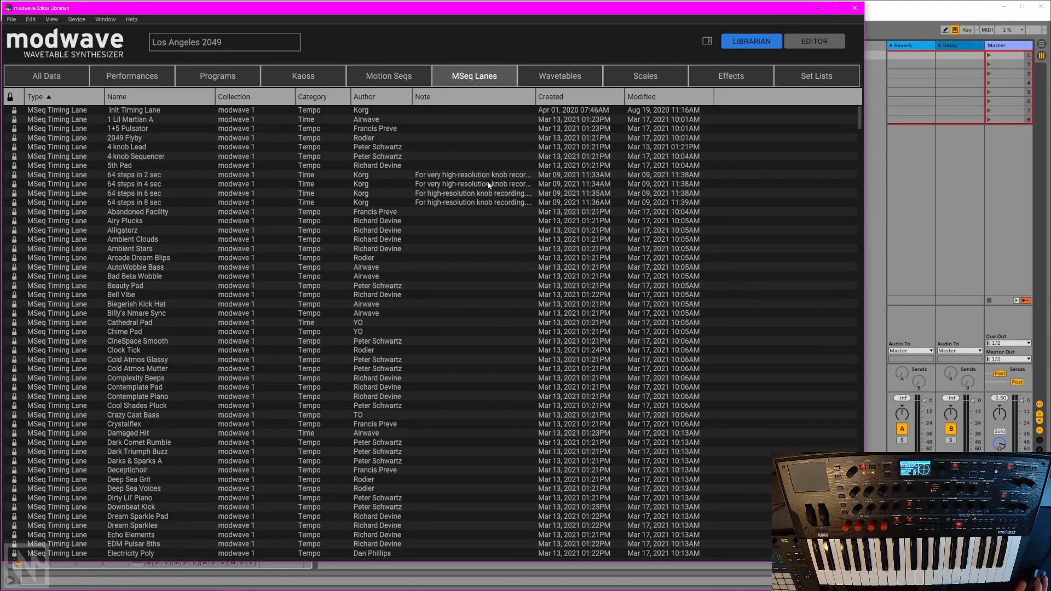
left_click(730, 76)
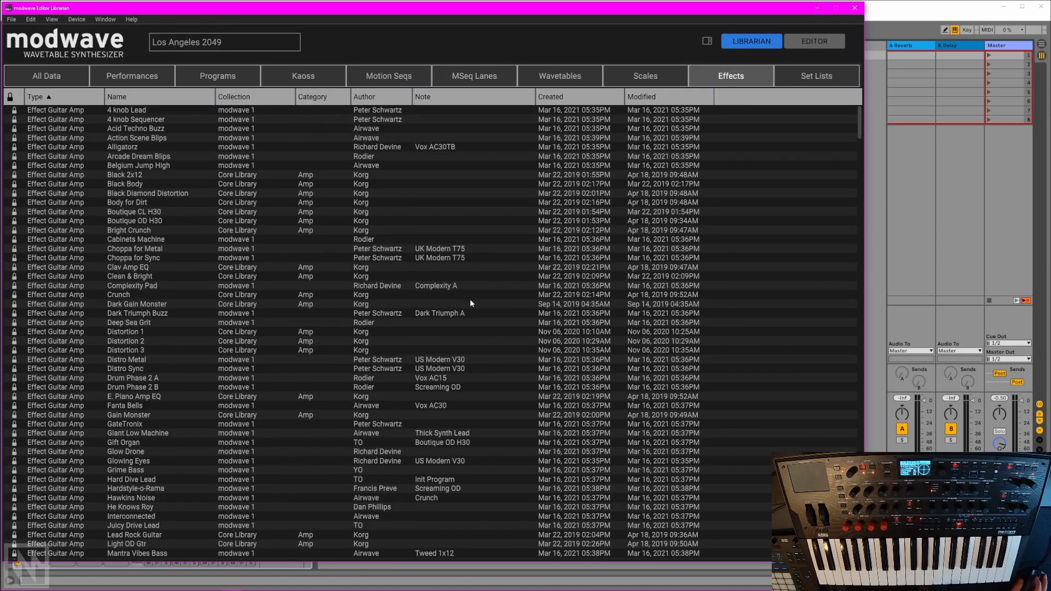
Step: Scroll down through All Data and launch the Sample Builder window
scroll("down", 3)
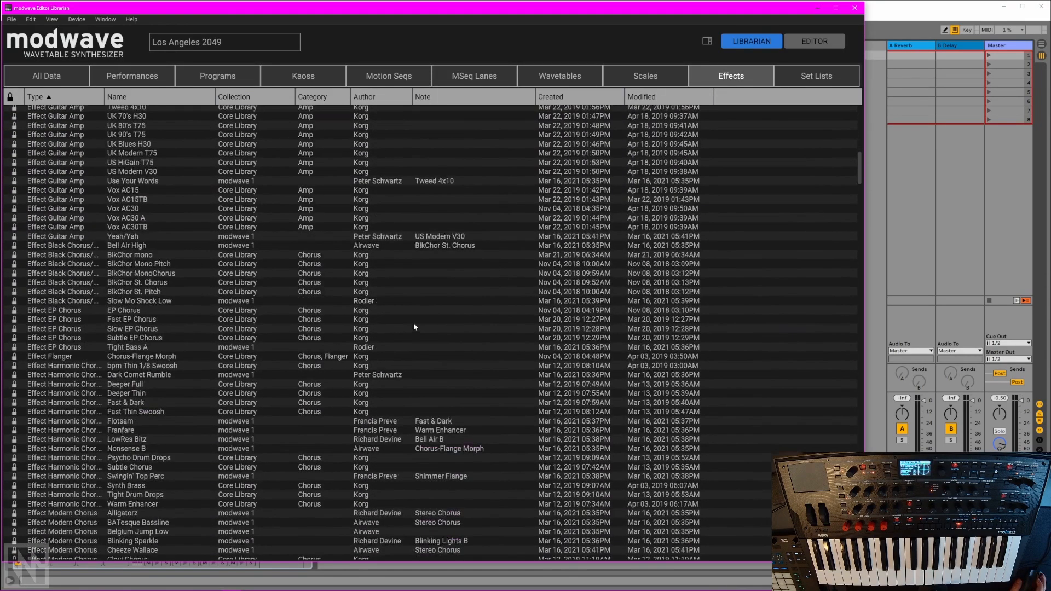
scroll("down", 3)
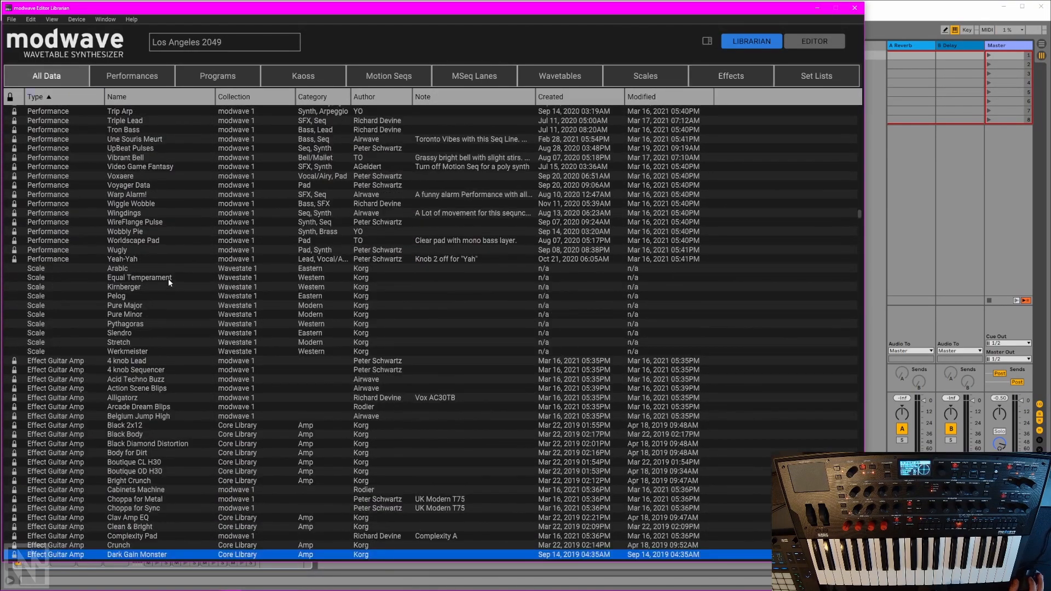
scroll("down", 3)
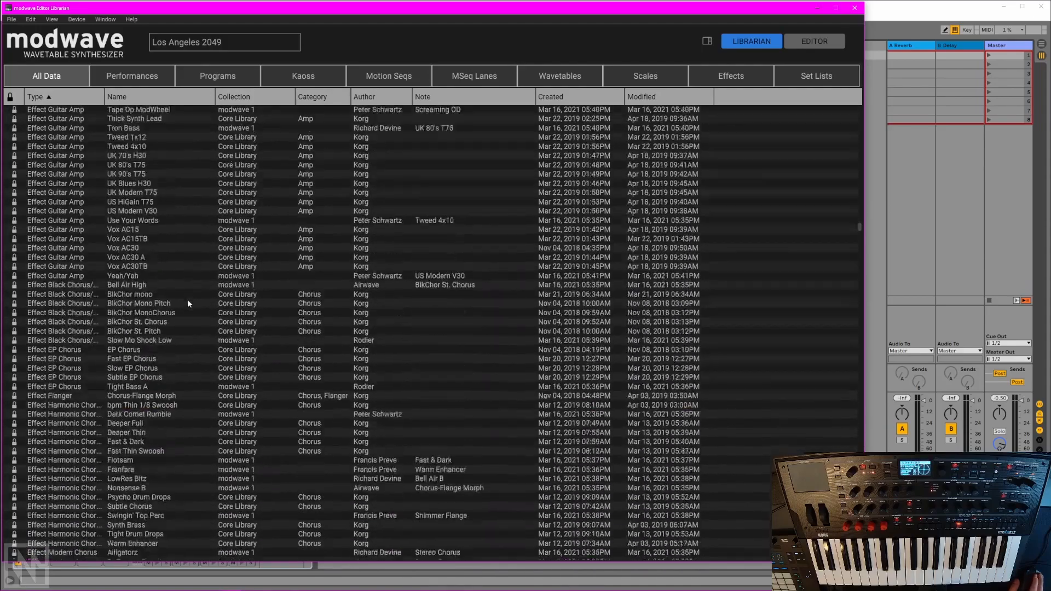
scroll("down", 3)
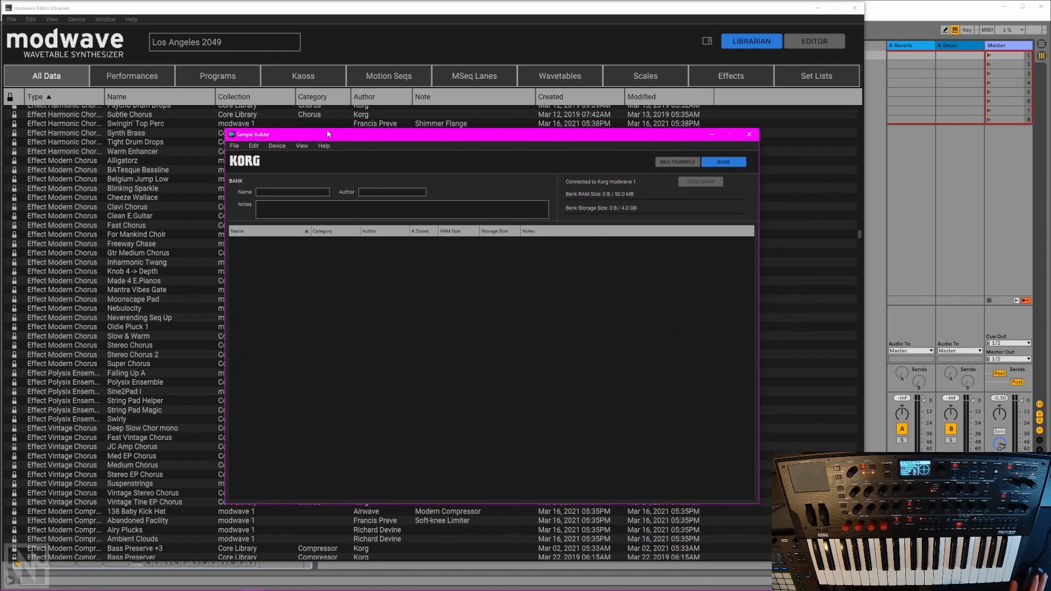
Step: View the empty multisample page, then return to the empty bank page
left_click(675, 162)
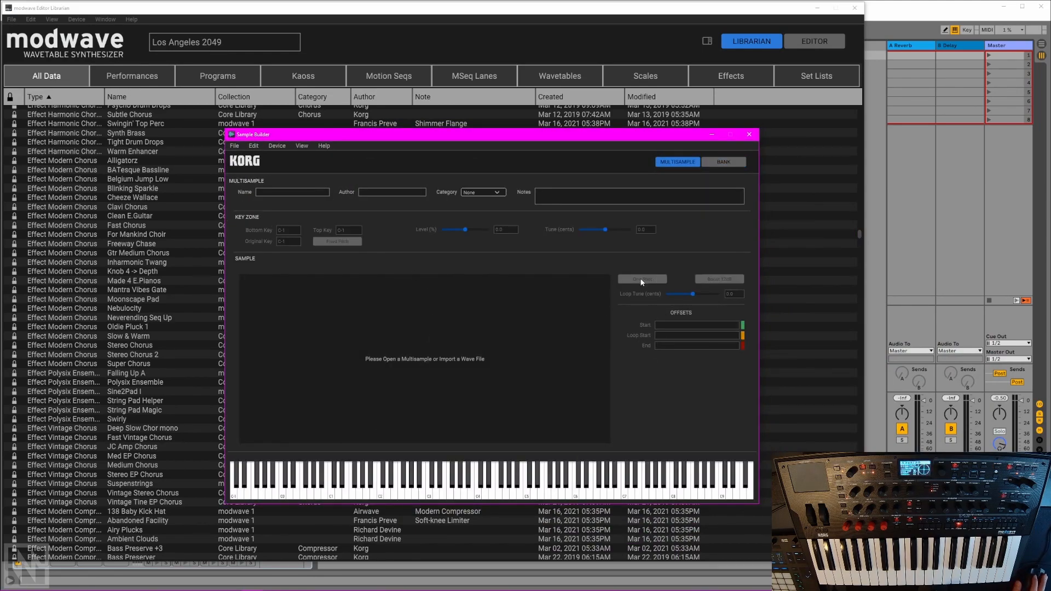
left_click(723, 162)
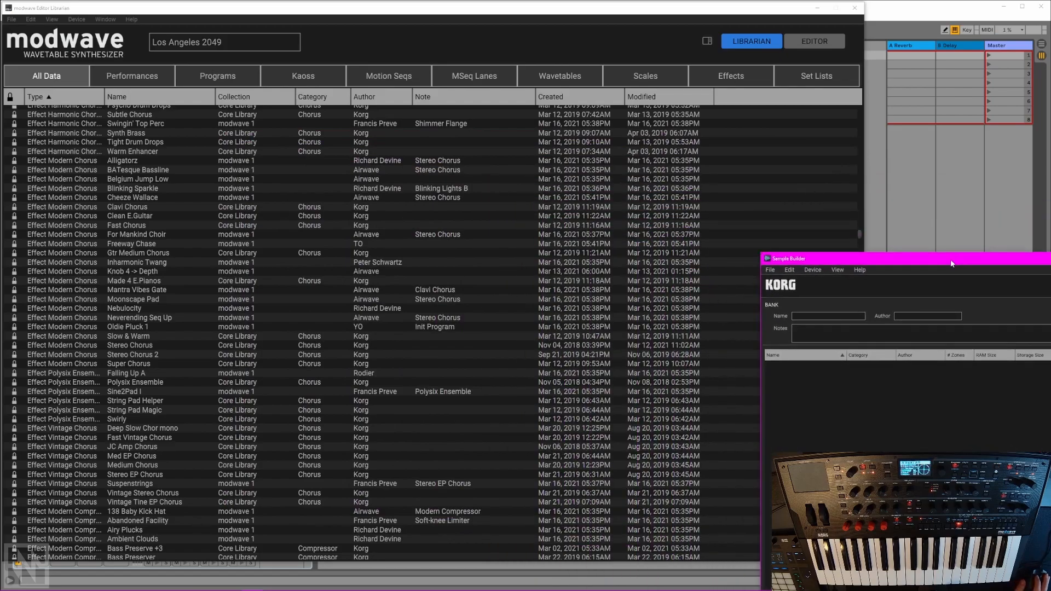
Step: Return to the Los Angeles 2049 editor and show Layer A's Kaoss Physics settings
left_click(813, 41)
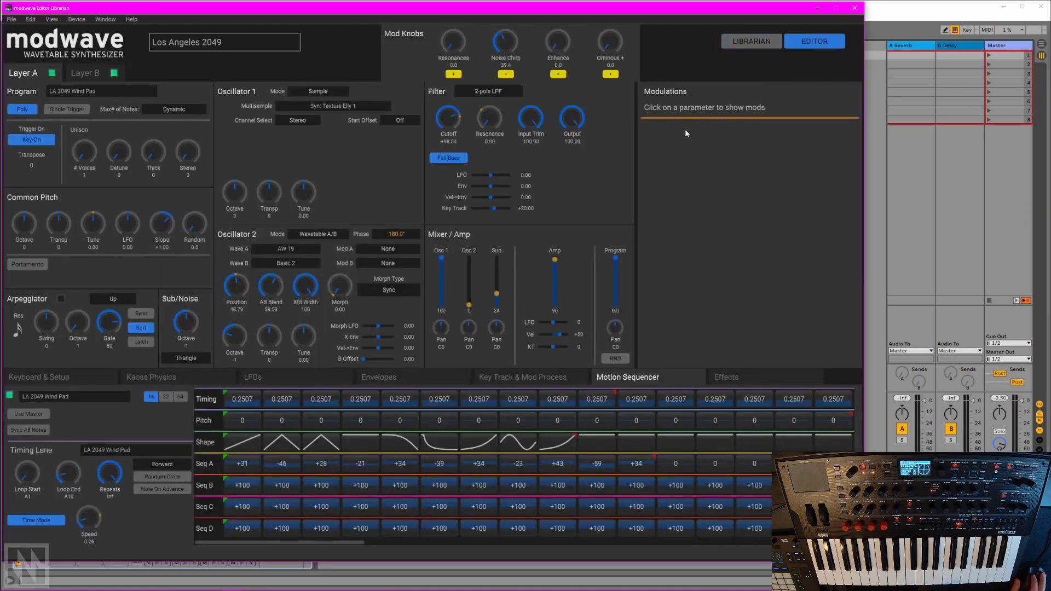
mouse_move(647, 196)
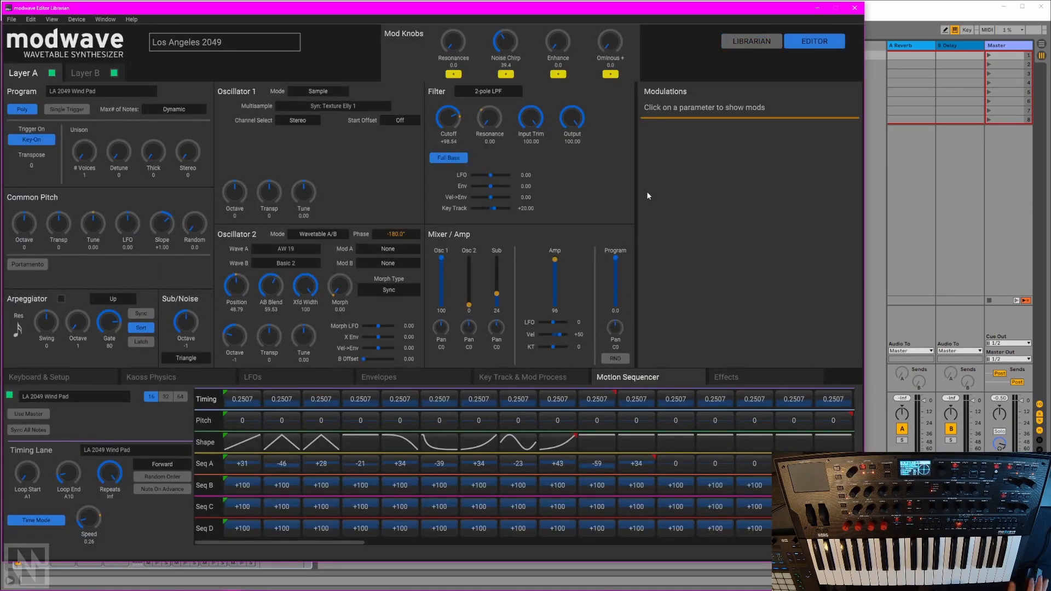
left_click(150, 378)
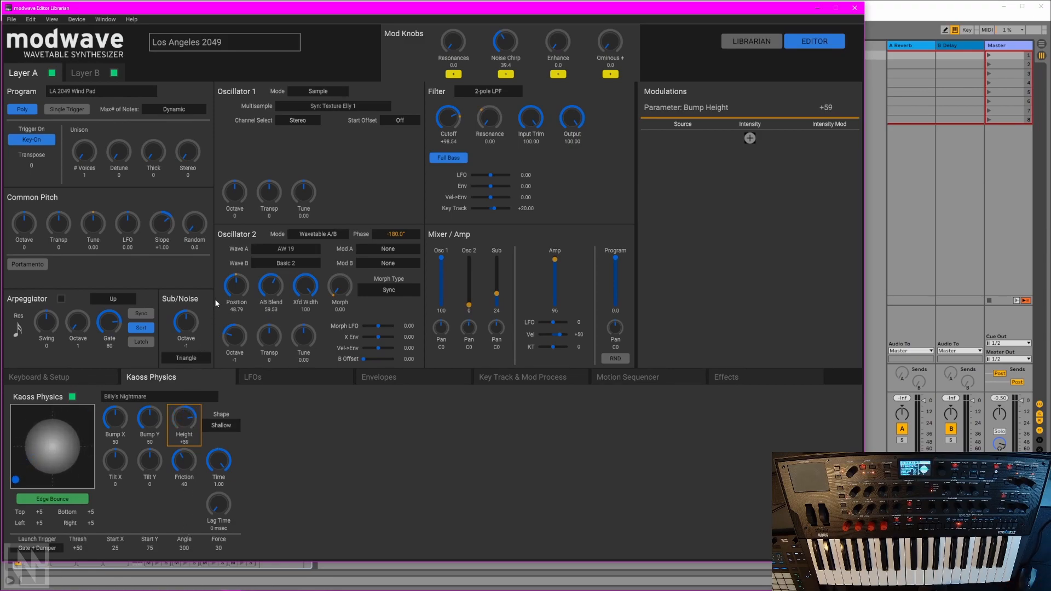
mouse_move(398, 273)
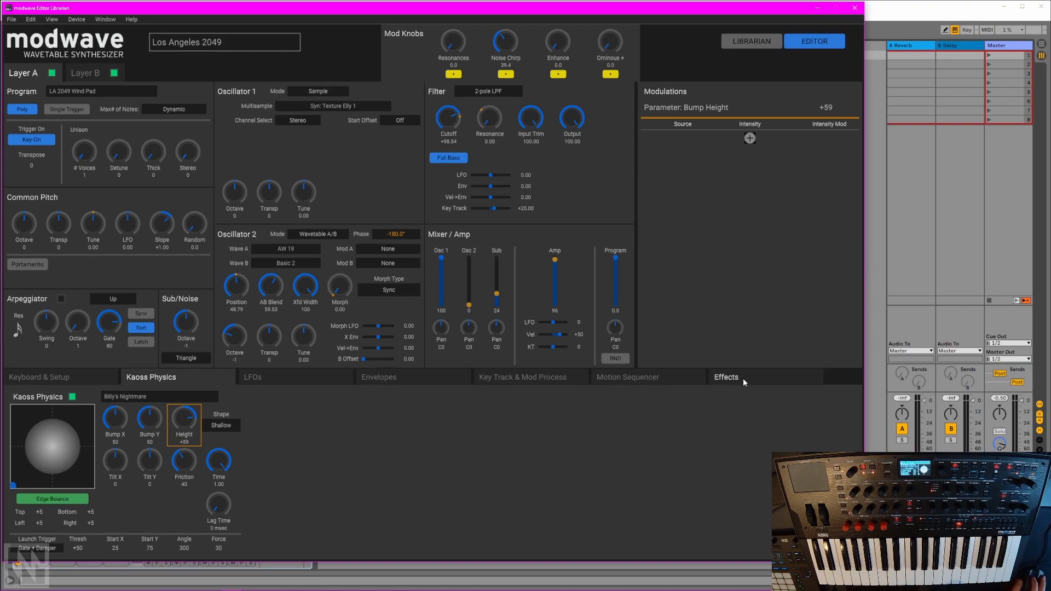
Step: Replace the Pre FX Modern Compressor with Thick Synth Lead and expand its parameters
left_click(725, 376)
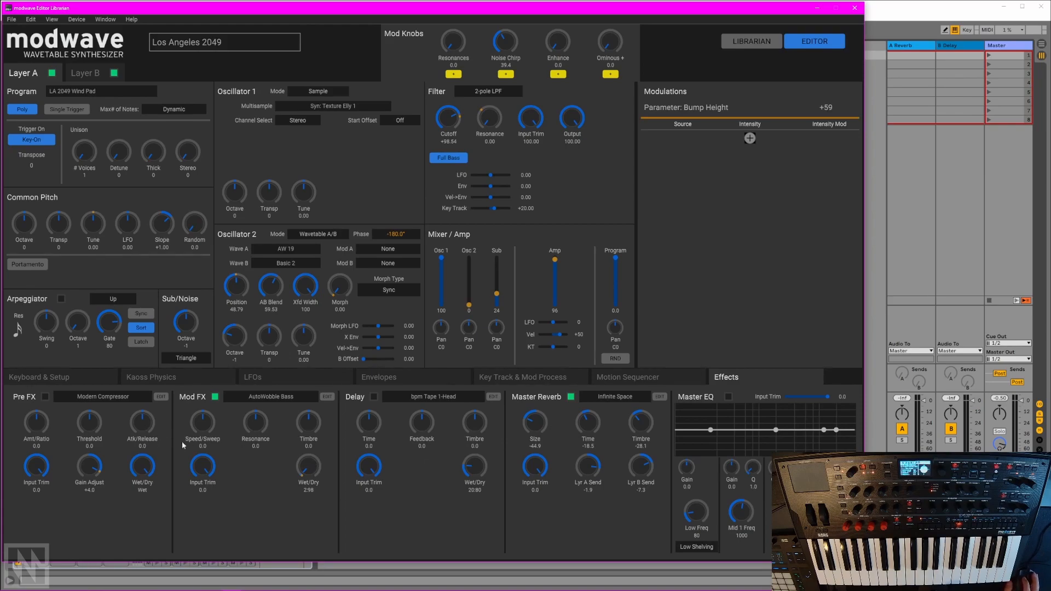
mouse_move(357, 483)
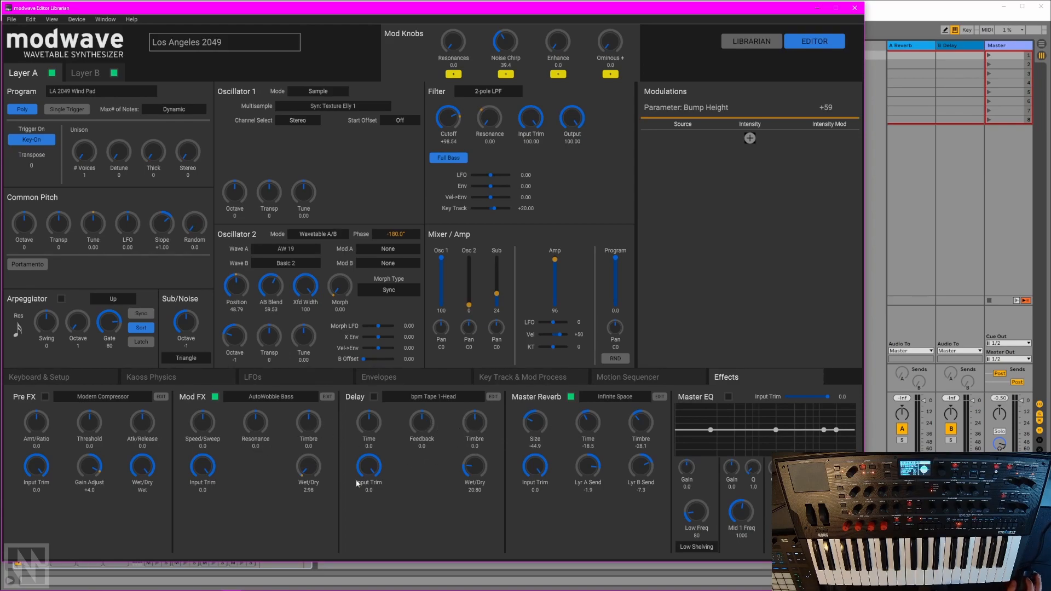
left_click(160, 397)
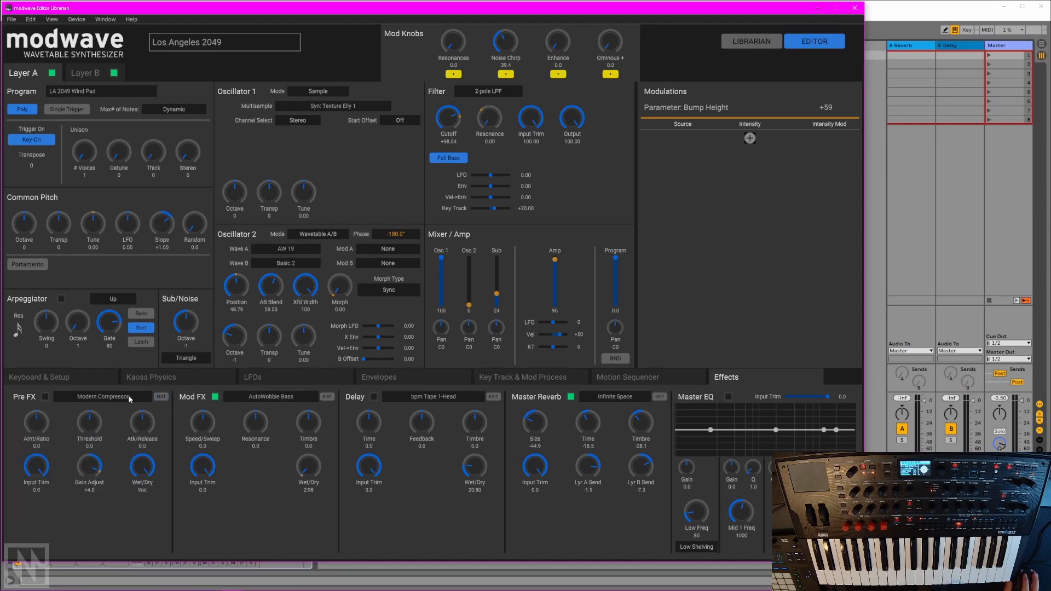
left_click(100, 396)
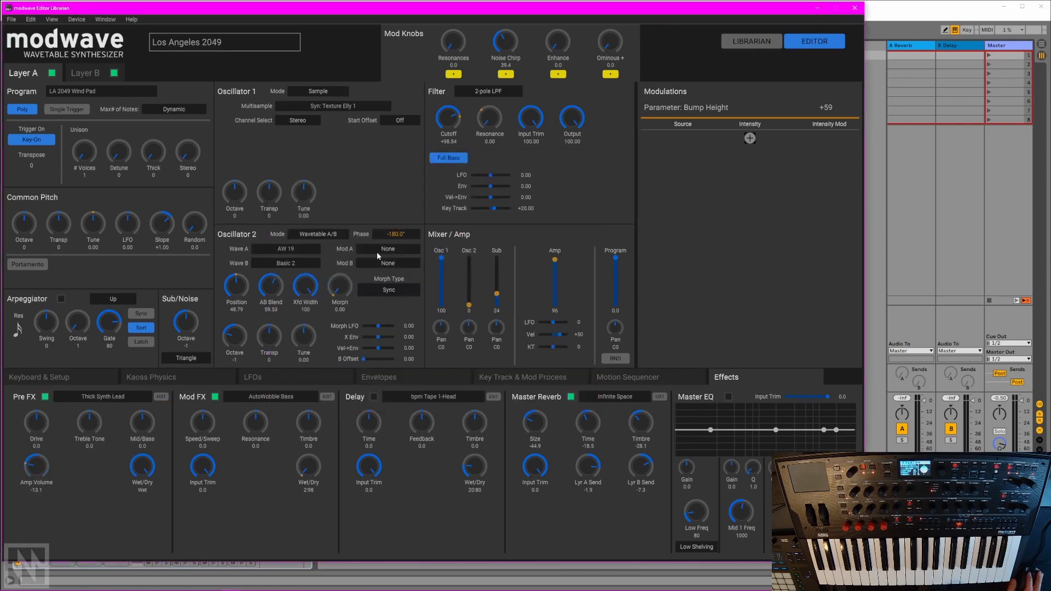
left_click(160, 396)
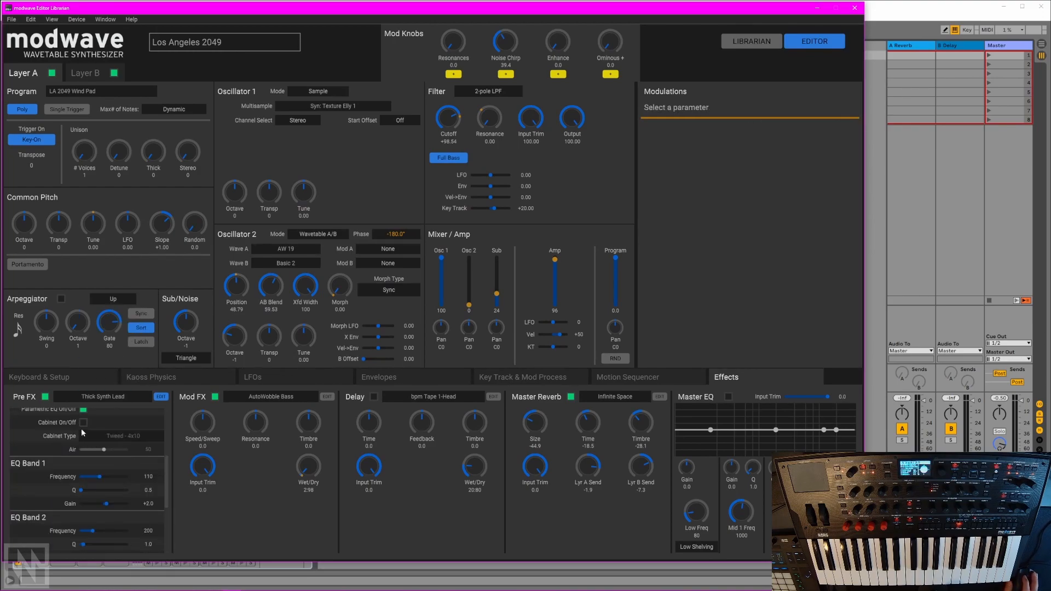
Step: Inspect the three modulation sources assigned to the filter Cutoff
scroll("down", 3)
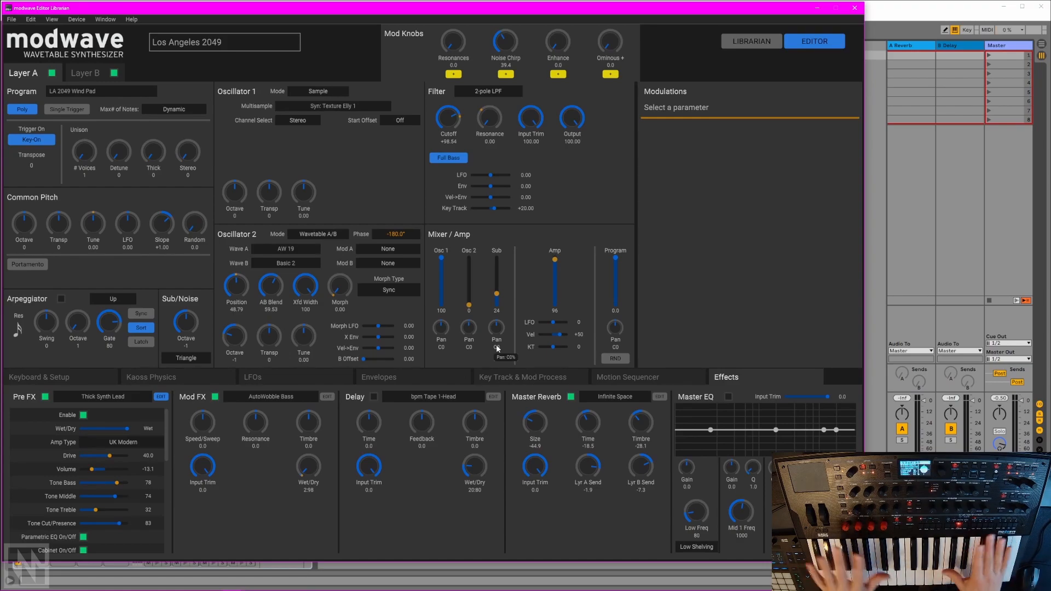
left_click(447, 118)
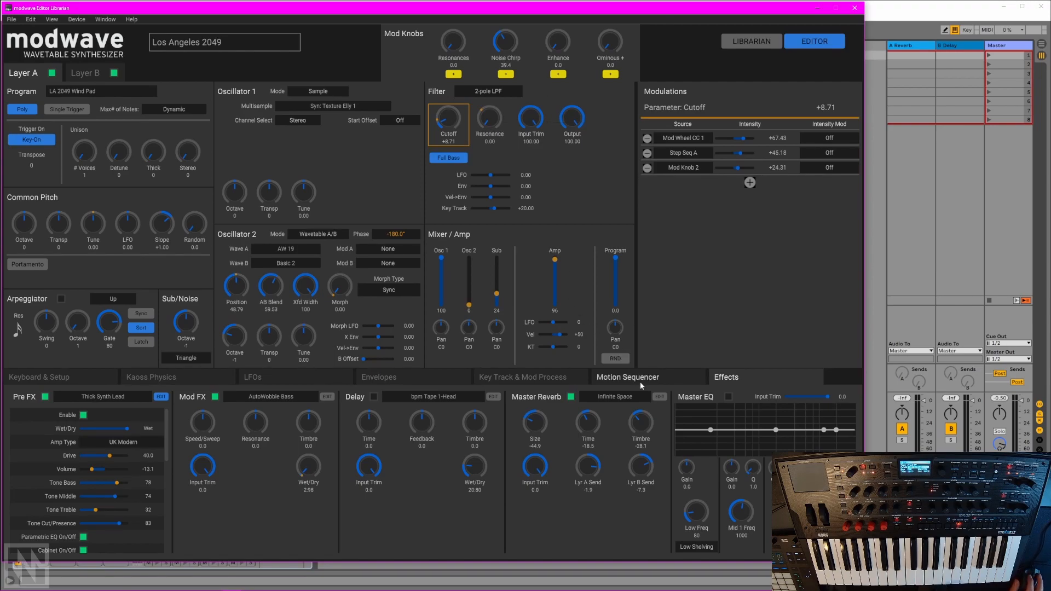
left_click(626, 376)
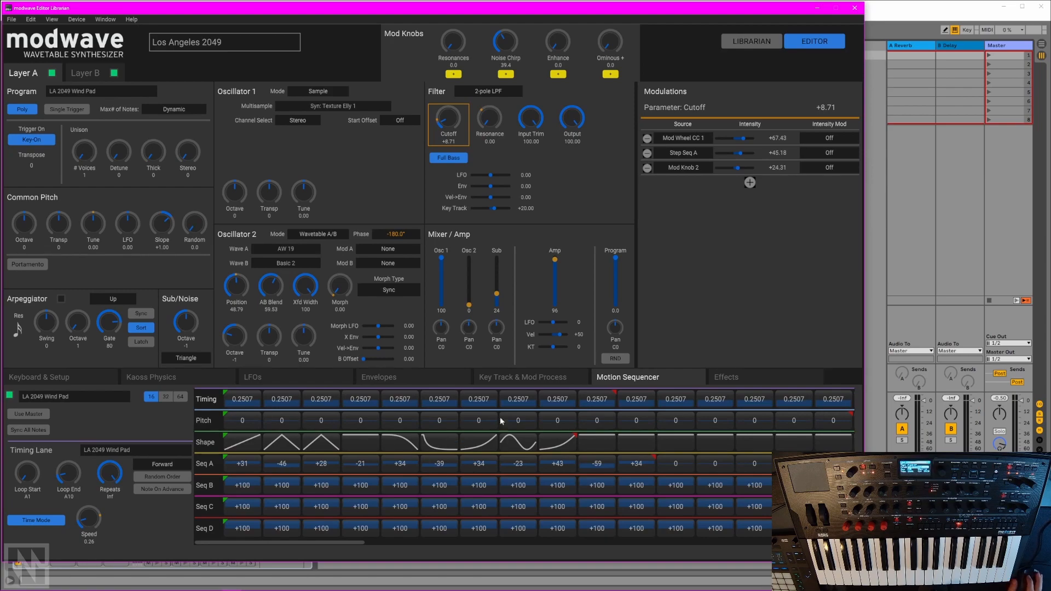
left_click(28, 414)
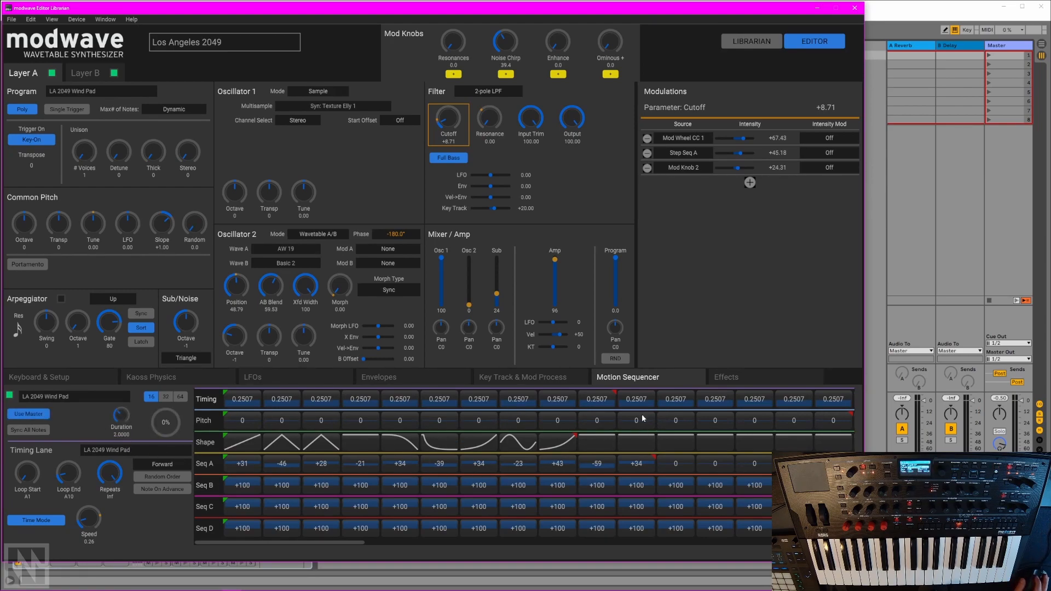
left_click(479, 485)
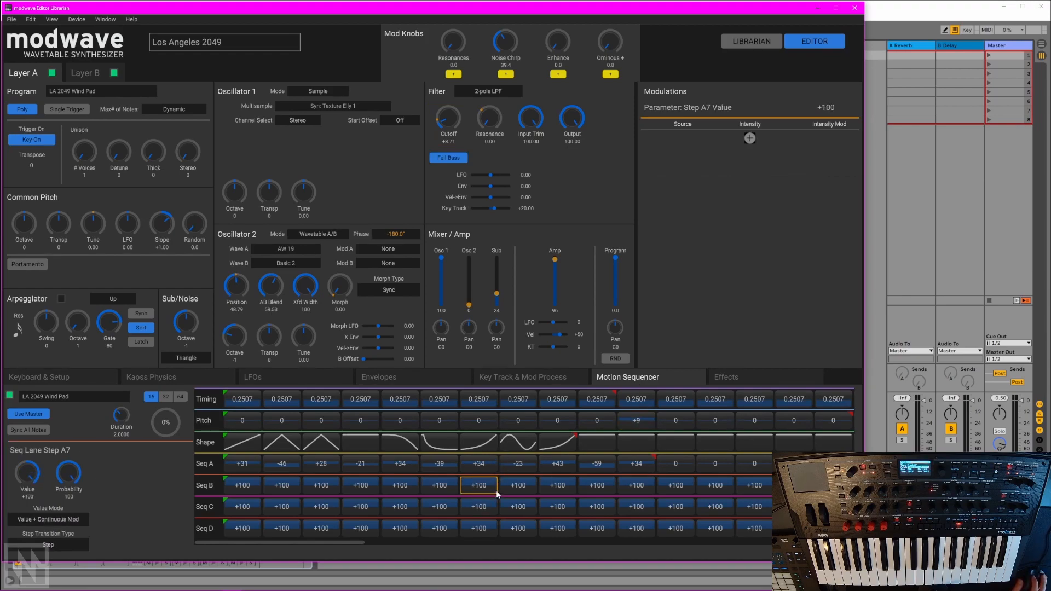
mouse_move(429, 461)
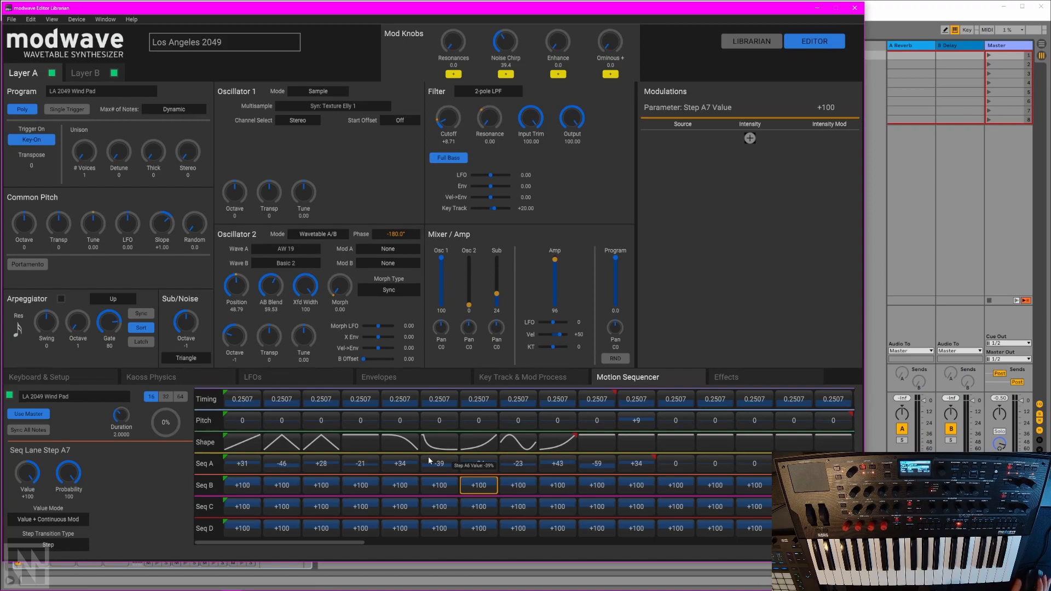
mouse_move(252, 447)
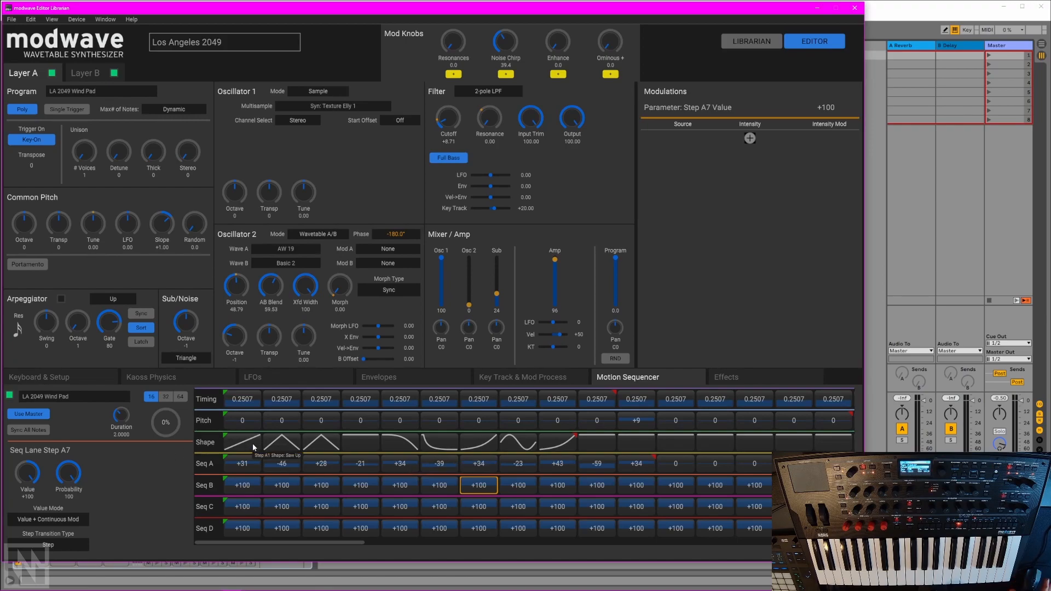
mouse_move(322, 440)
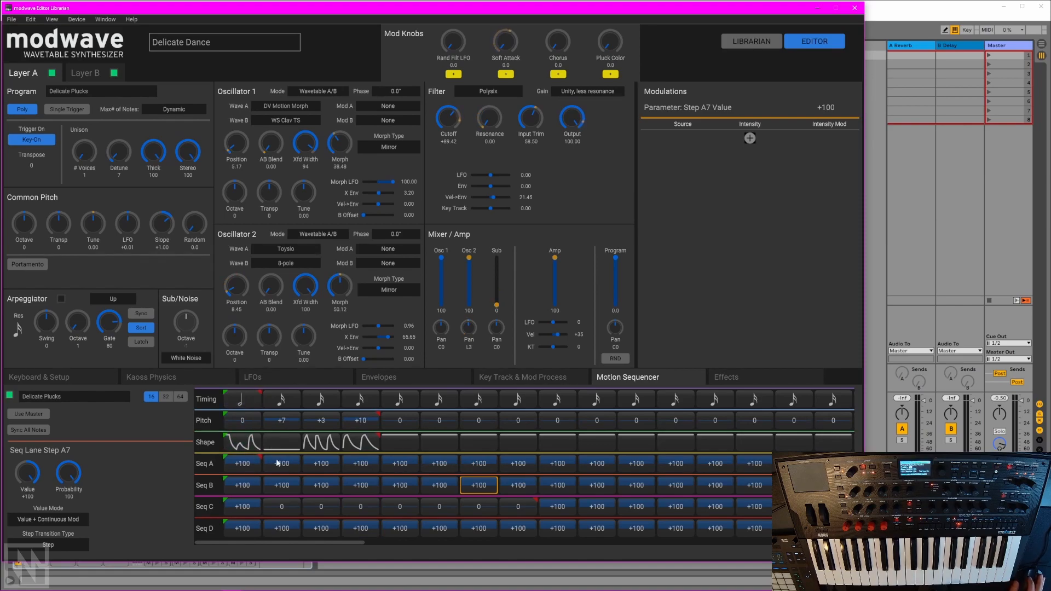
mouse_move(314, 448)
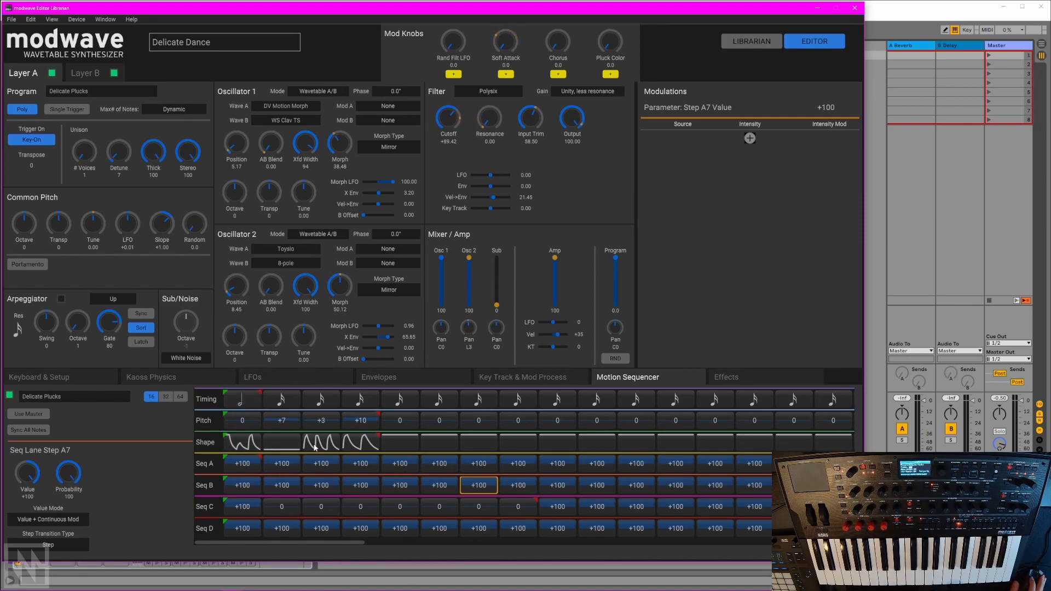
Step: Select Shape lane step A2 of Delicate Plucks, showing 2x Exp Up
left_click(240, 398)
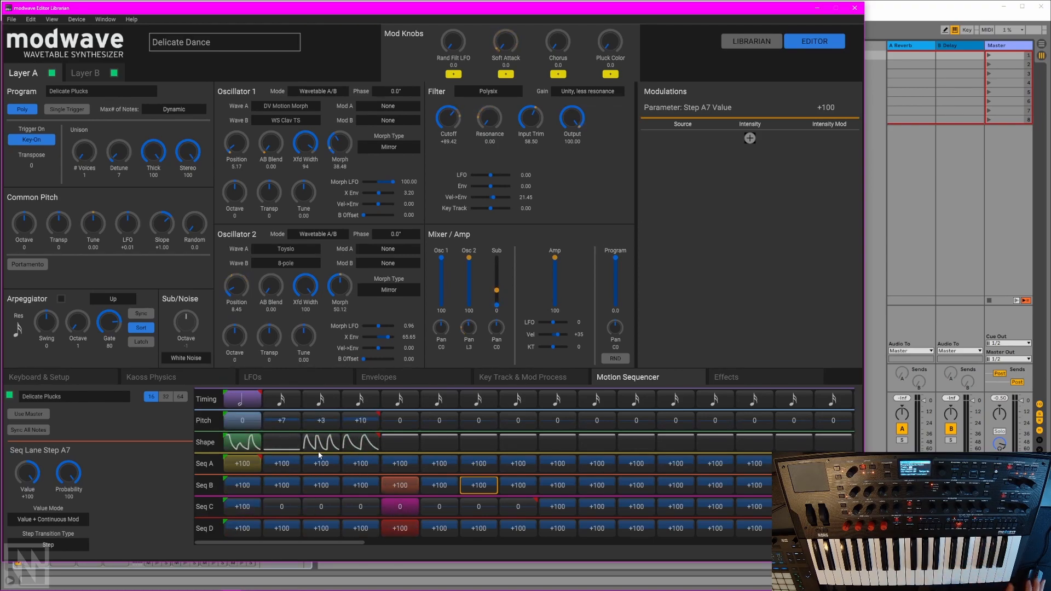
left_click(282, 441)
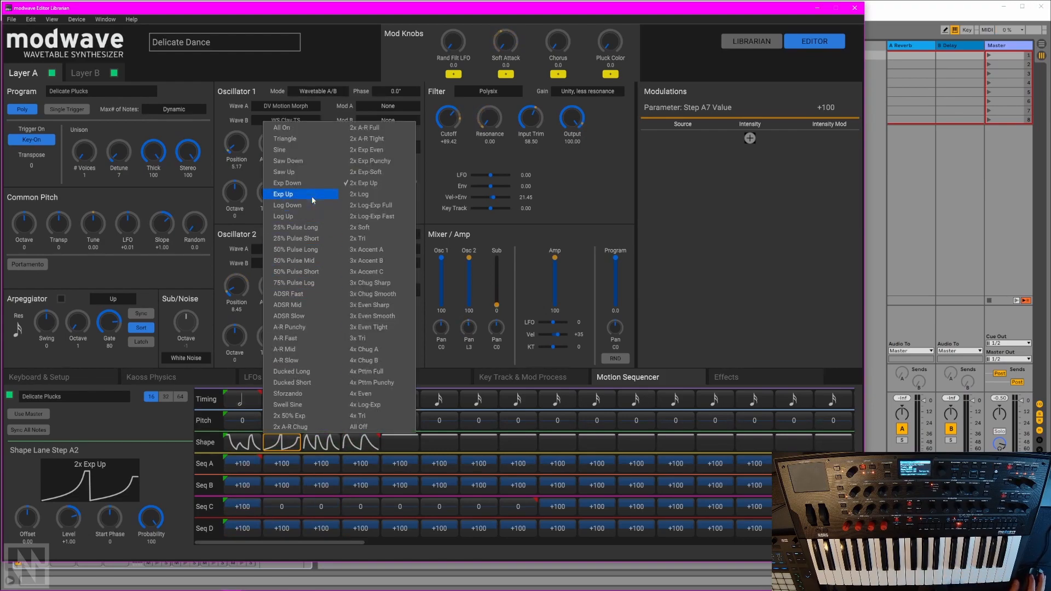
Step: Change Shape lane step A2 from 2x Exp Up to a single Exp Up curve
left_click(283, 193)
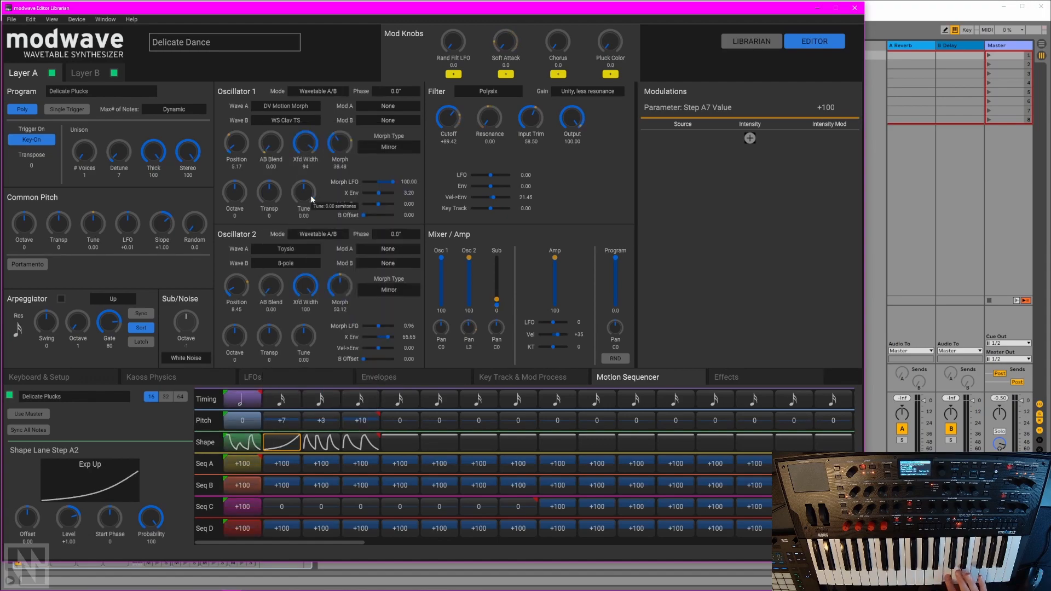
left_click(321, 420)
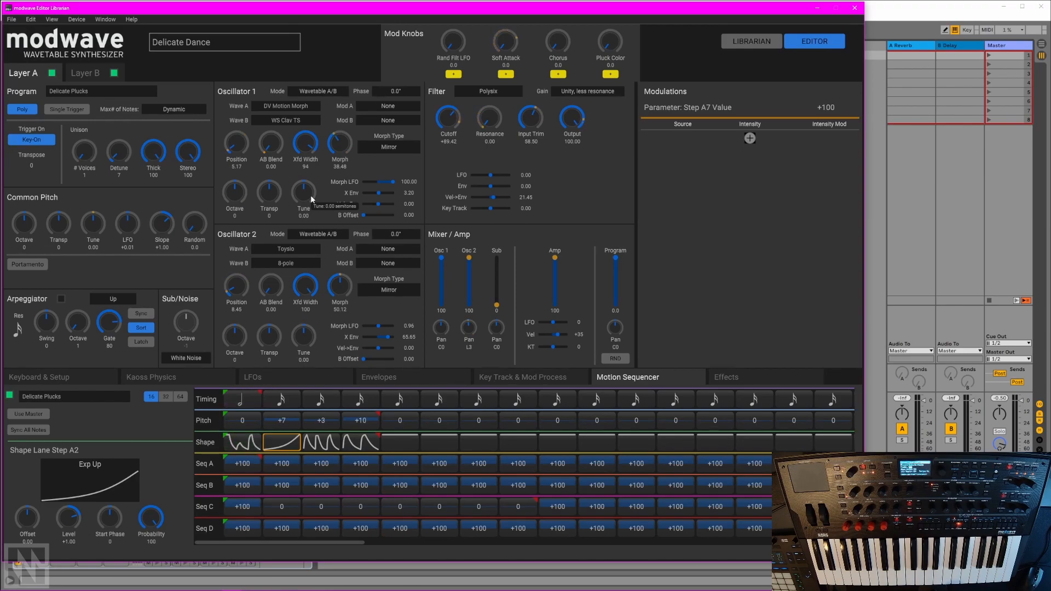
mouse_move(273, 425)
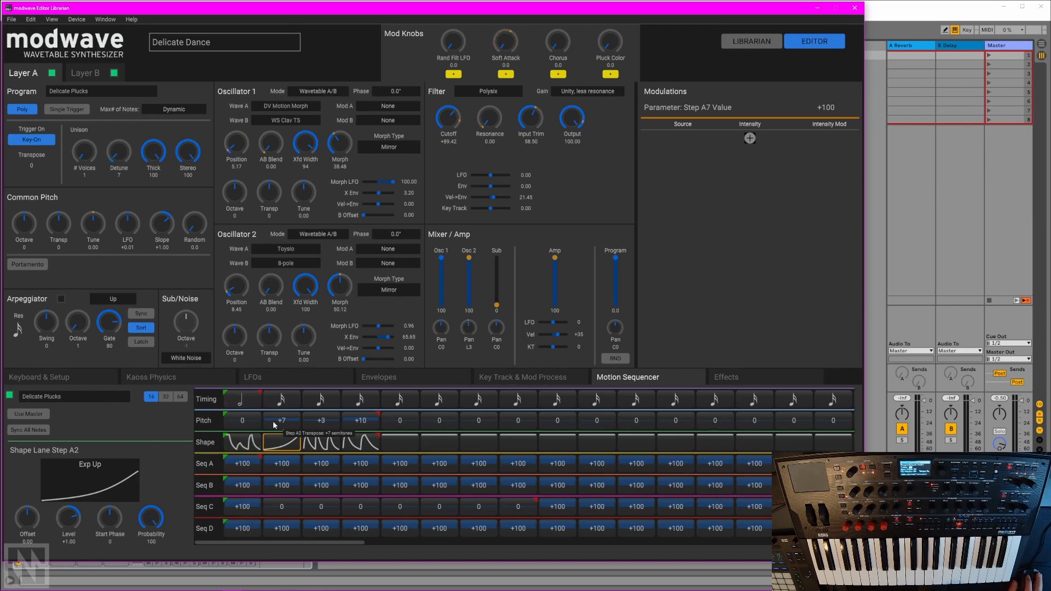
Step: Retune Pitch lane steps A2, A3 and A4 to +3, +2 and +7 semitones
left_click(281, 420)
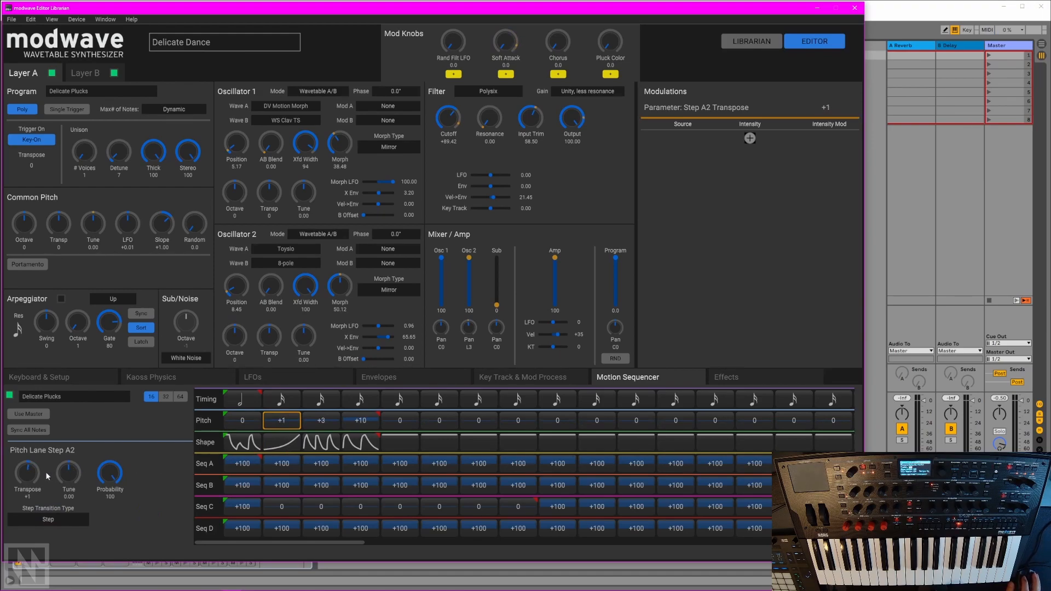
left_click(321, 421)
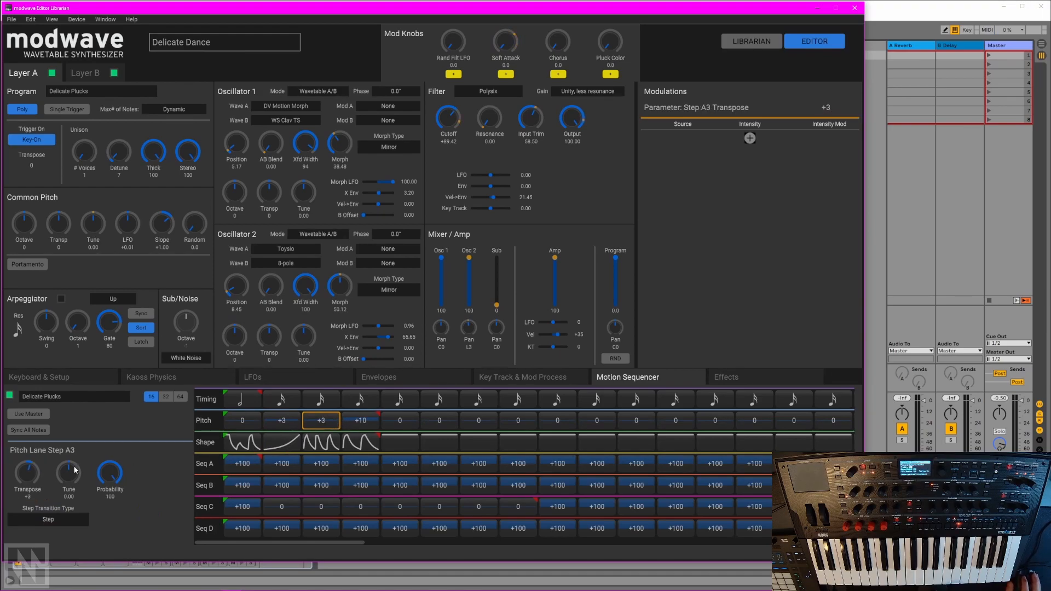
left_click(360, 421)
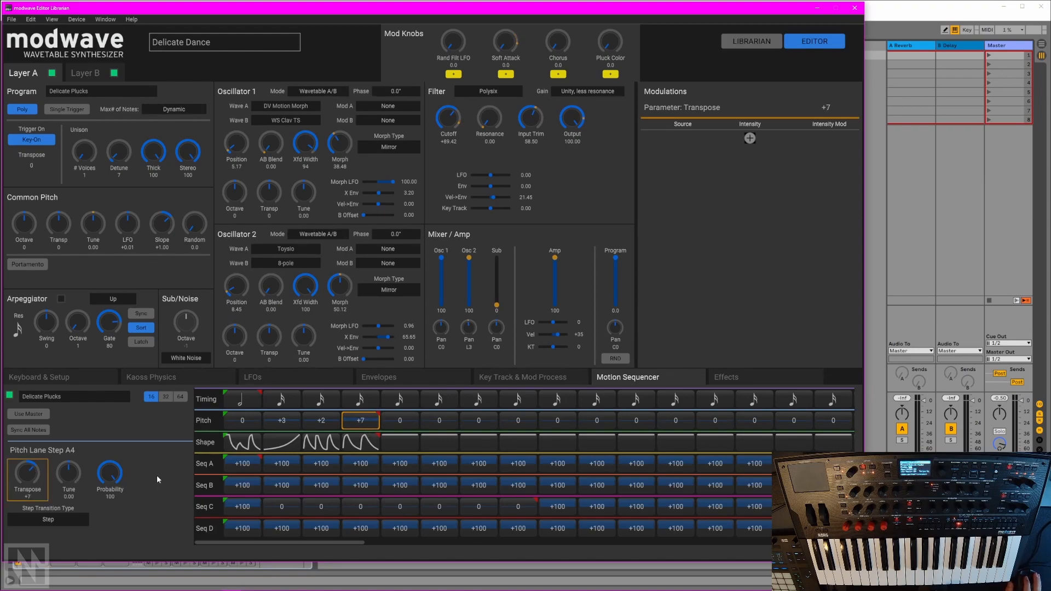
Step: Make timing steps A1–A4 half notes and A5 a quarter note
left_click(242, 399)
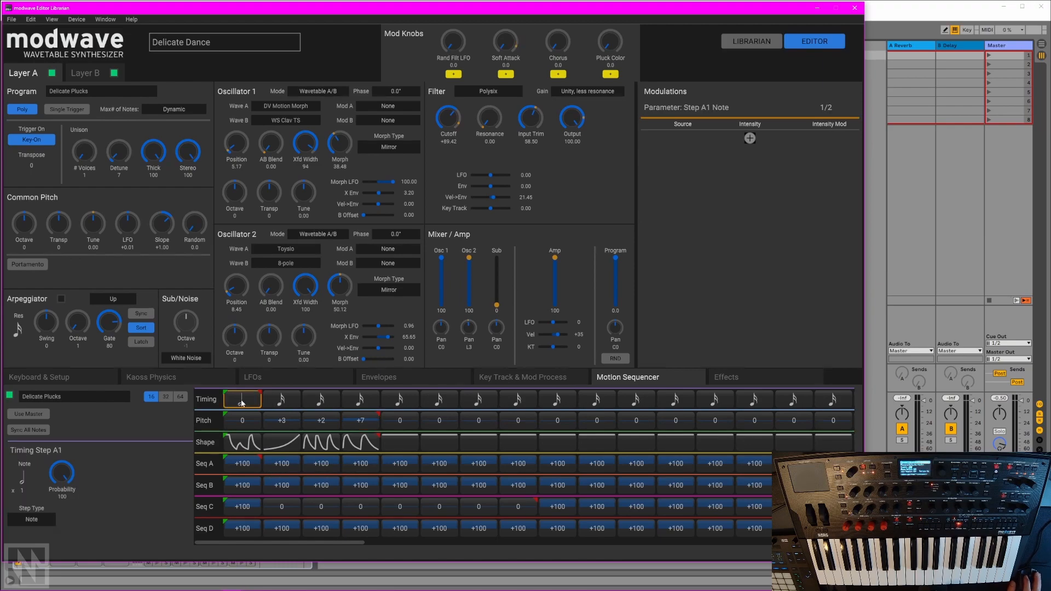
left_click(281, 400)
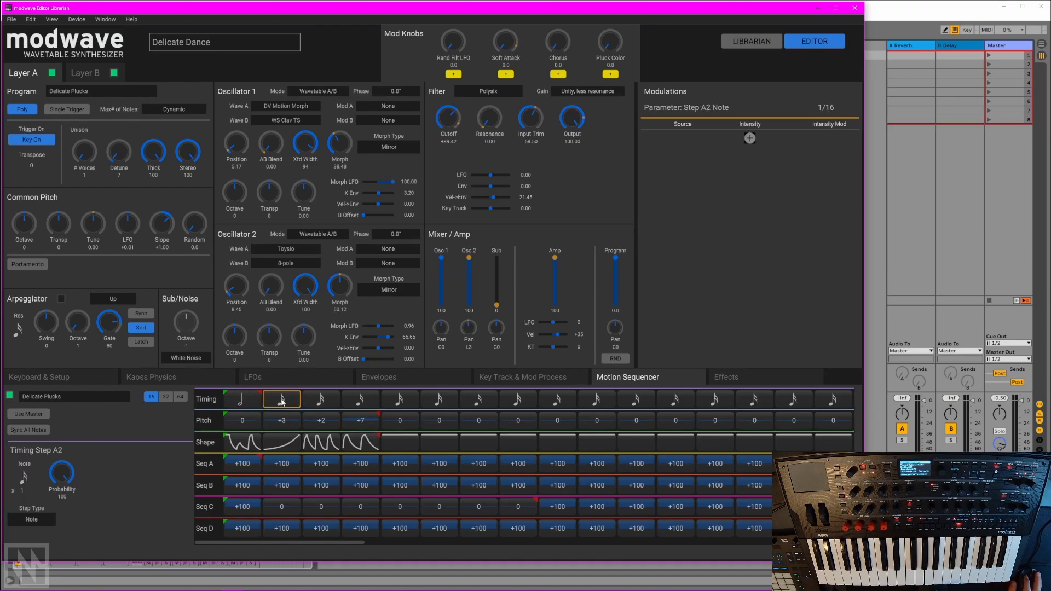
left_click(360, 398)
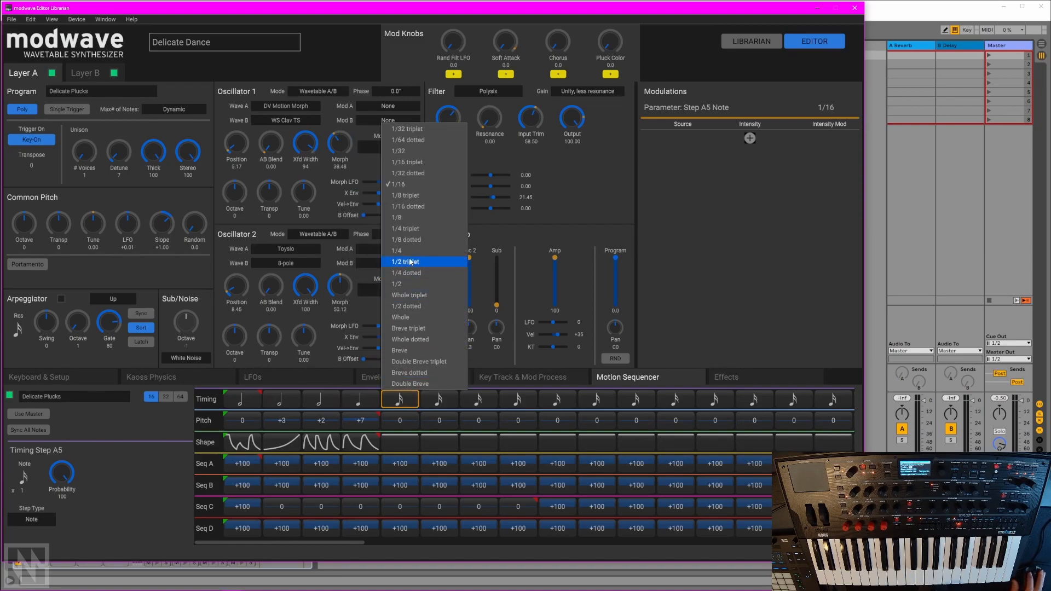
left_click(396, 250)
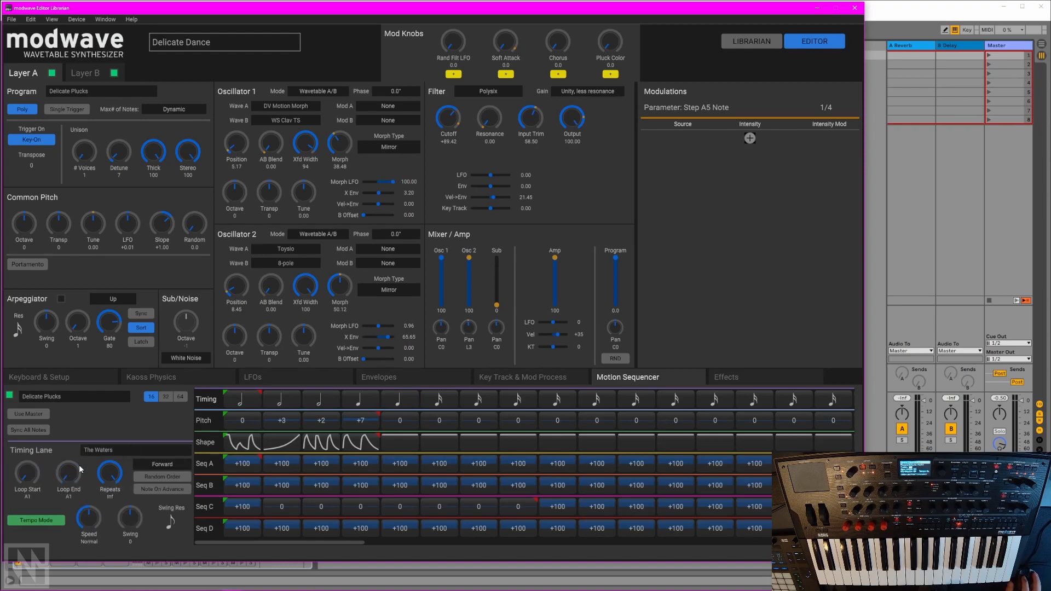
Step: Set the Shape lane's Loop End to step A5
left_click(203, 420)
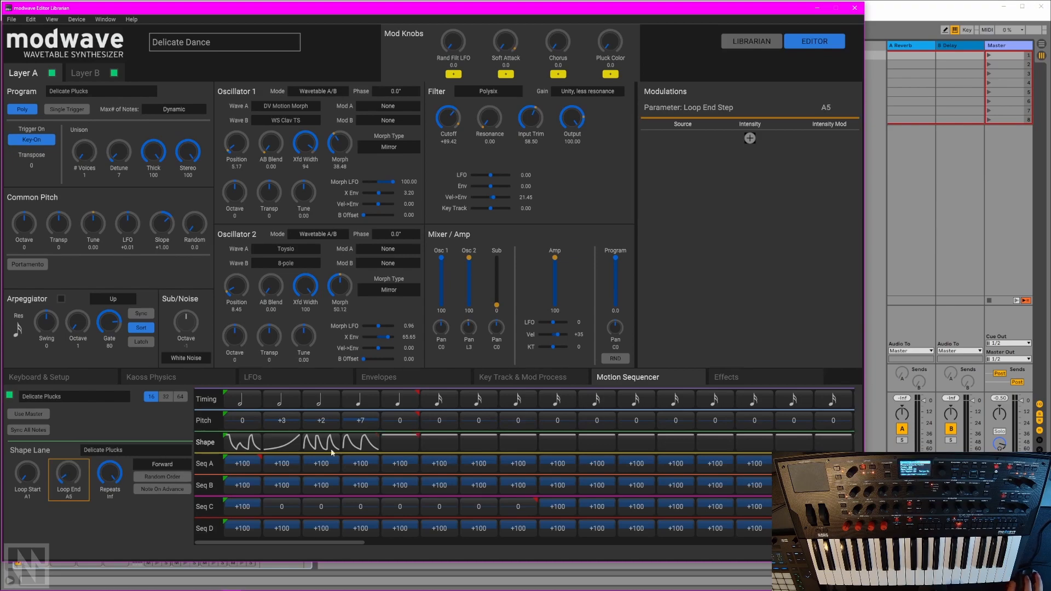
left_click(398, 420)
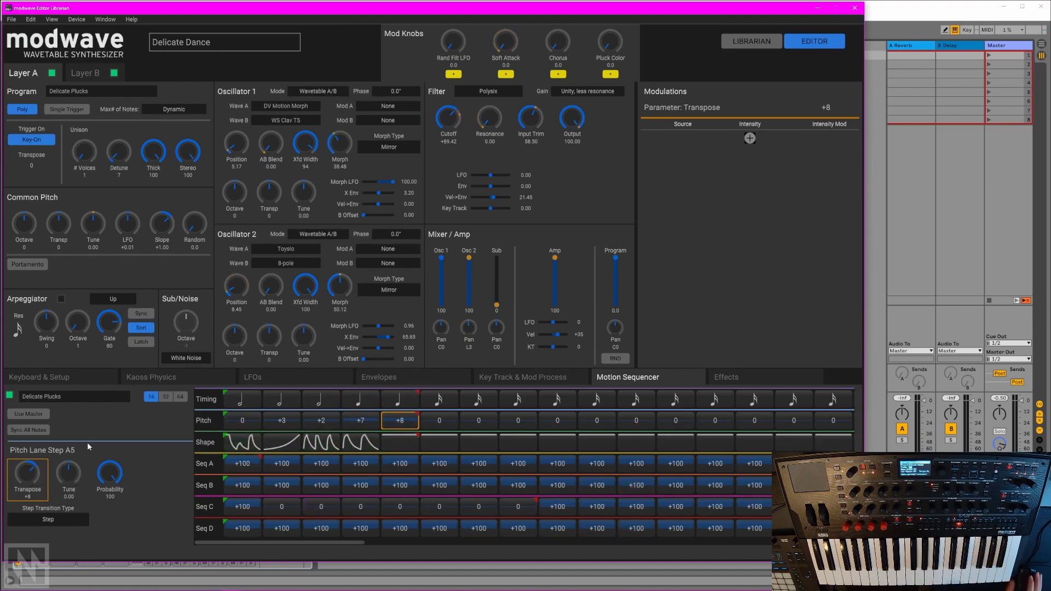
mouse_move(113, 440)
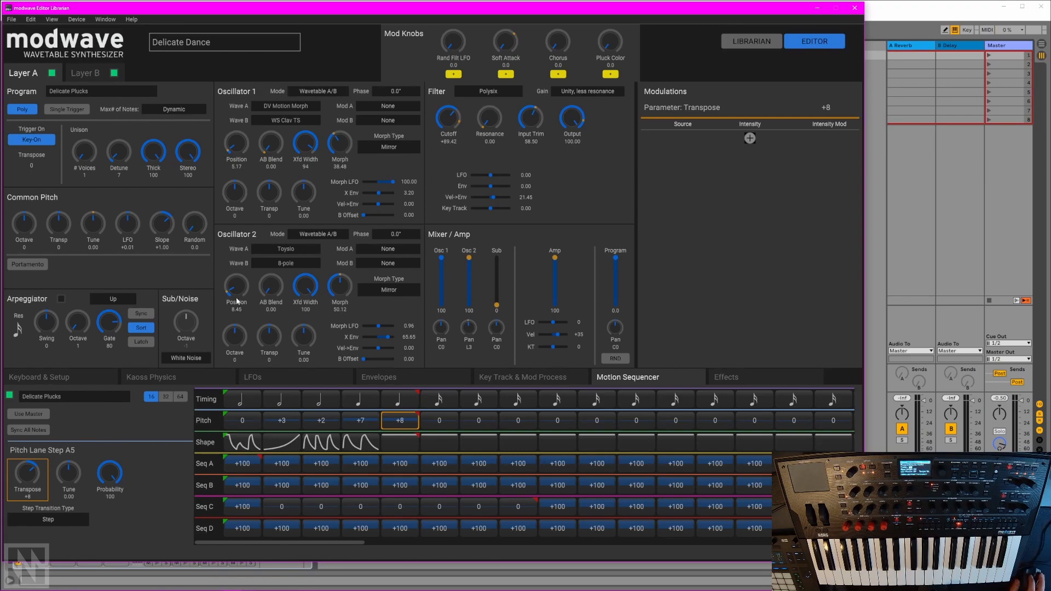
left_click(38, 377)
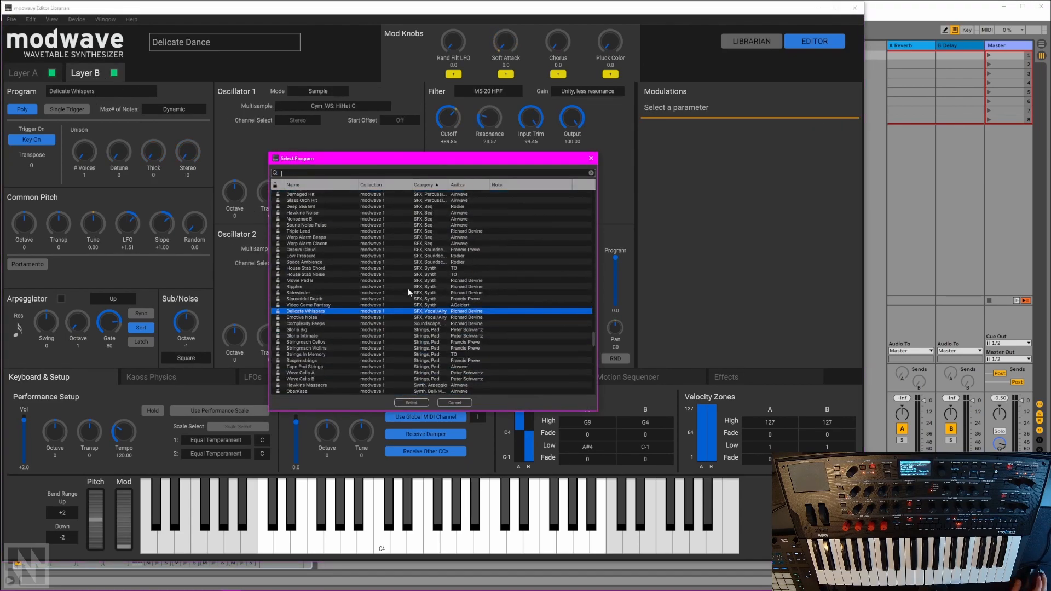
Step: Load the Freeway Chase program onto Layer B, replacing Delicate Whispers
left_click(423, 183)
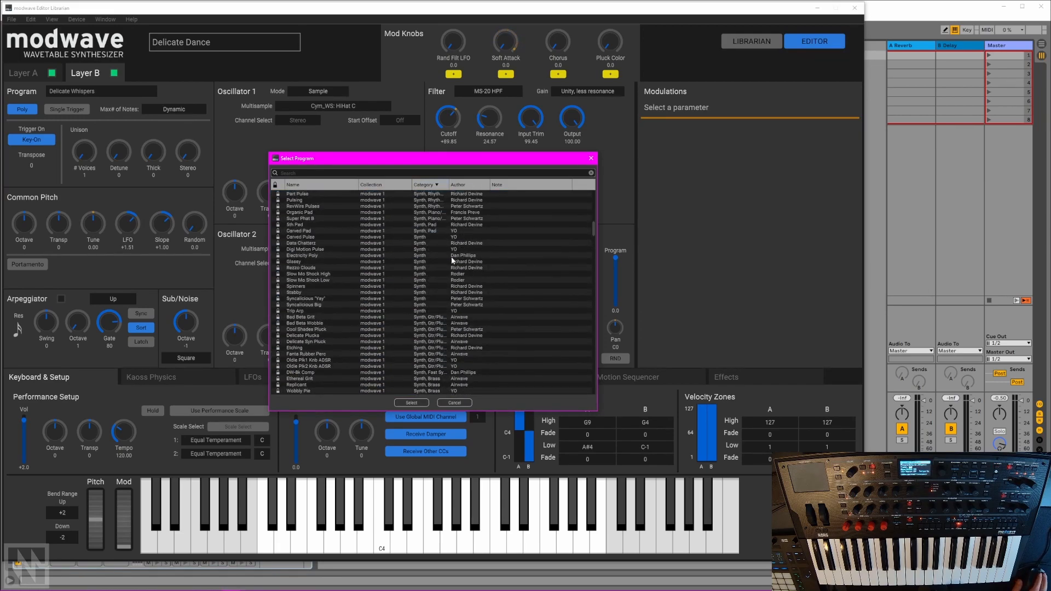
left_click(423, 184)
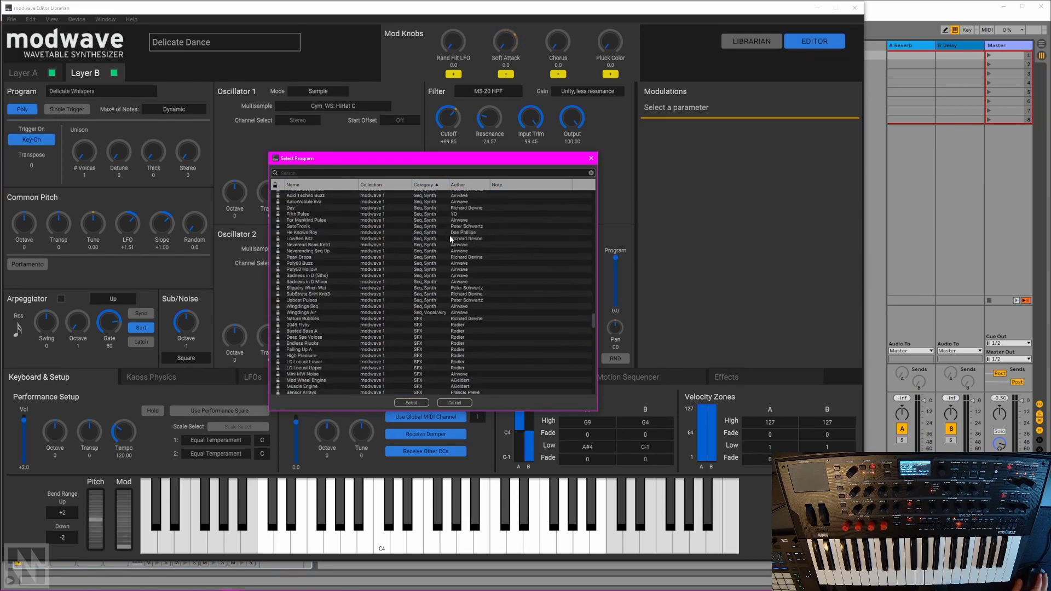
scroll("down", 3)
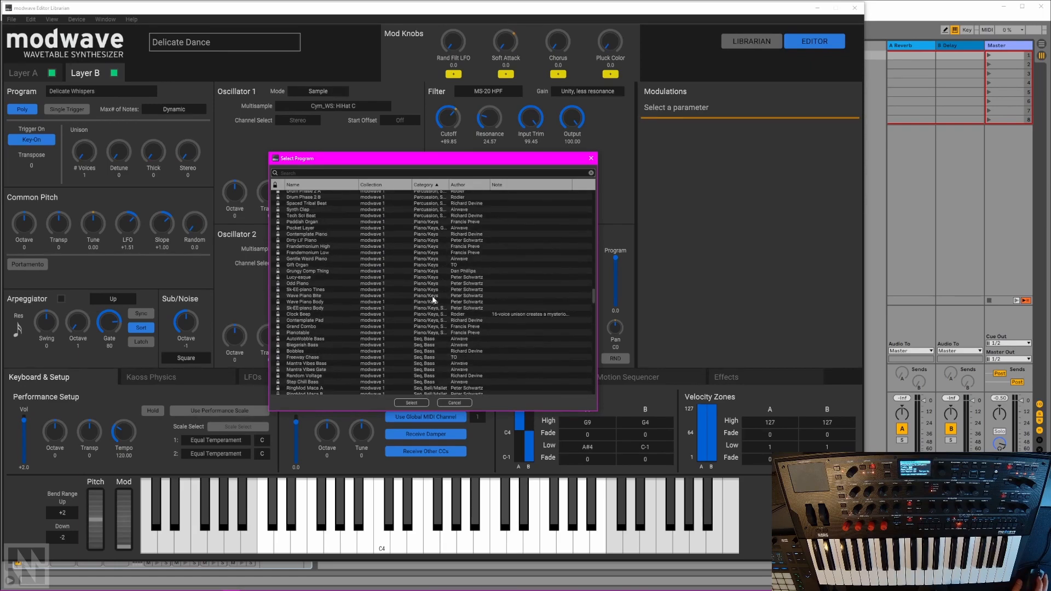
left_click(302, 297)
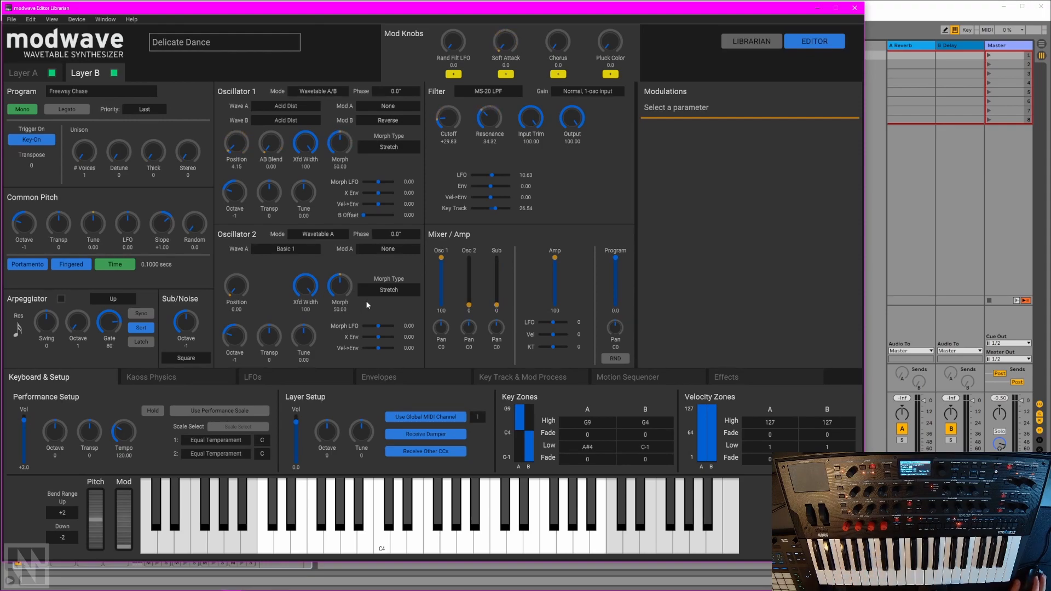
mouse_move(702, 412)
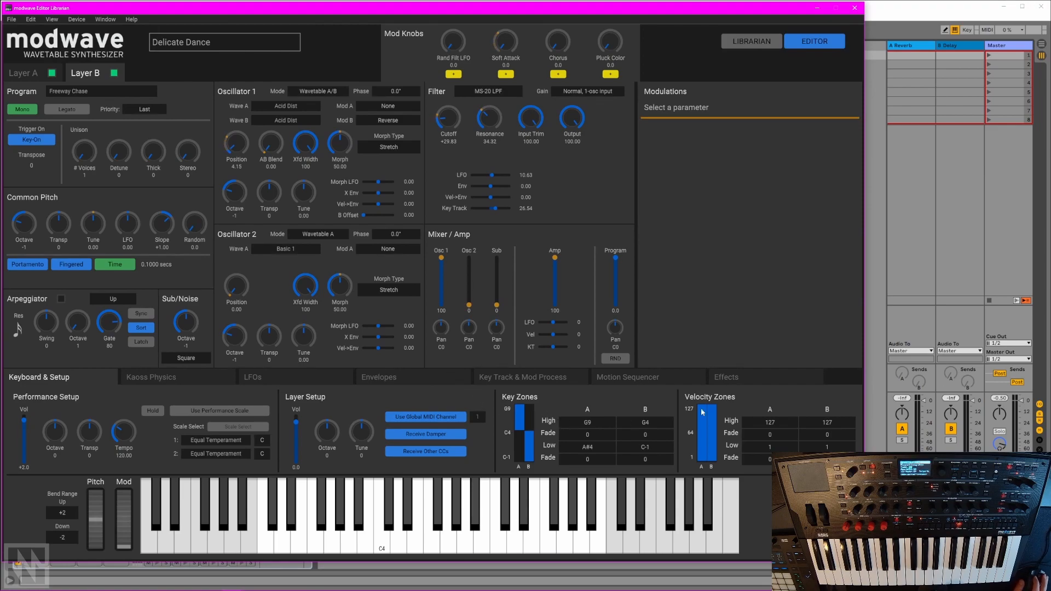
Step: Raise Layer B's filter cutoff to +58.51 and its LFO intensity to 31.69
left_click(725, 376)
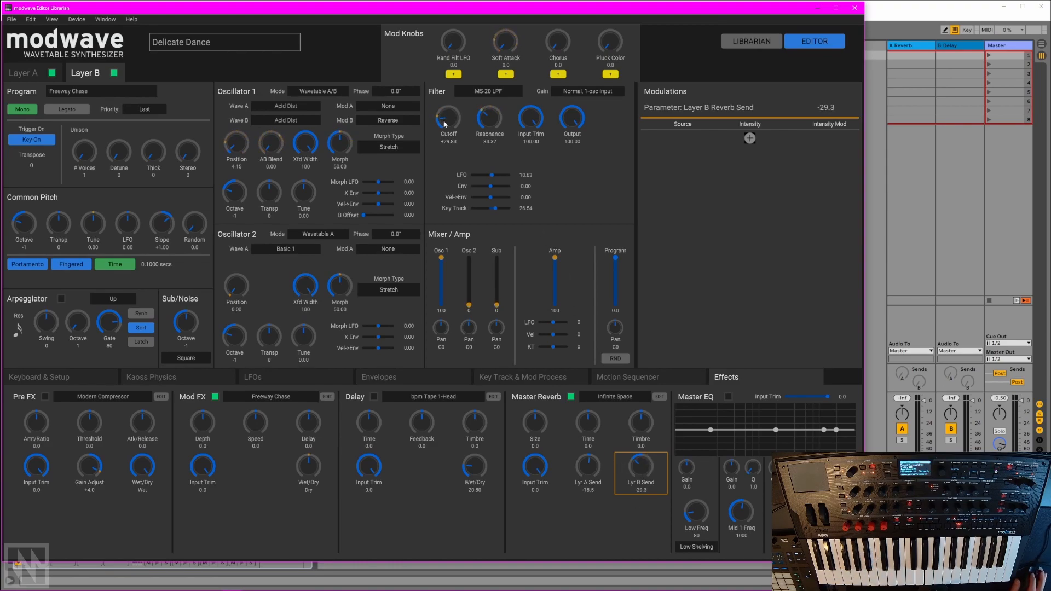
left_click(447, 119)
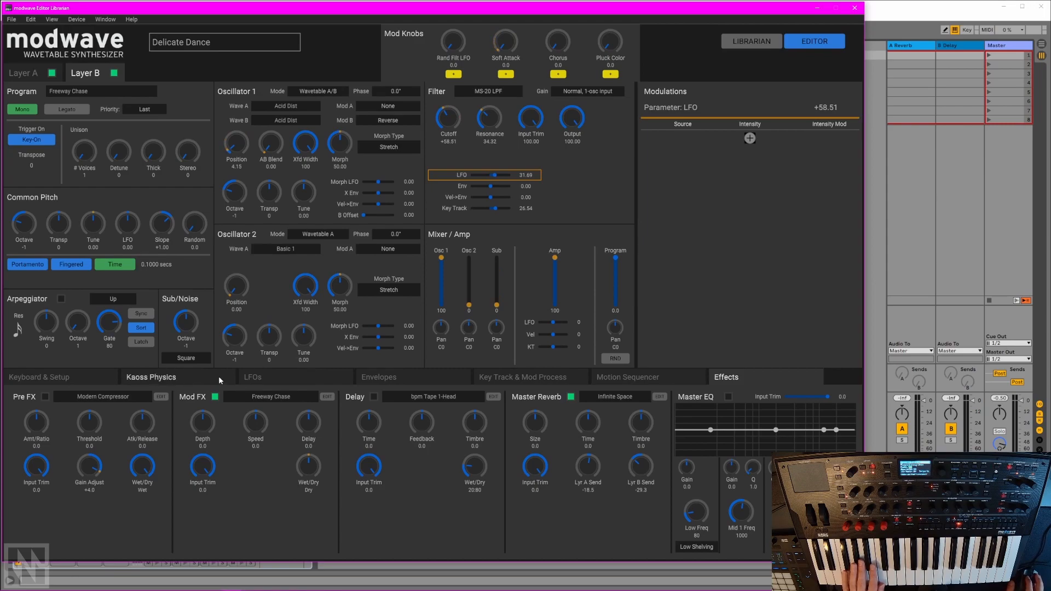
Step: Show Layer B's LFOs, where the Filter LFO is Exponential Saw Down at 0.688 Hz
left_click(252, 377)
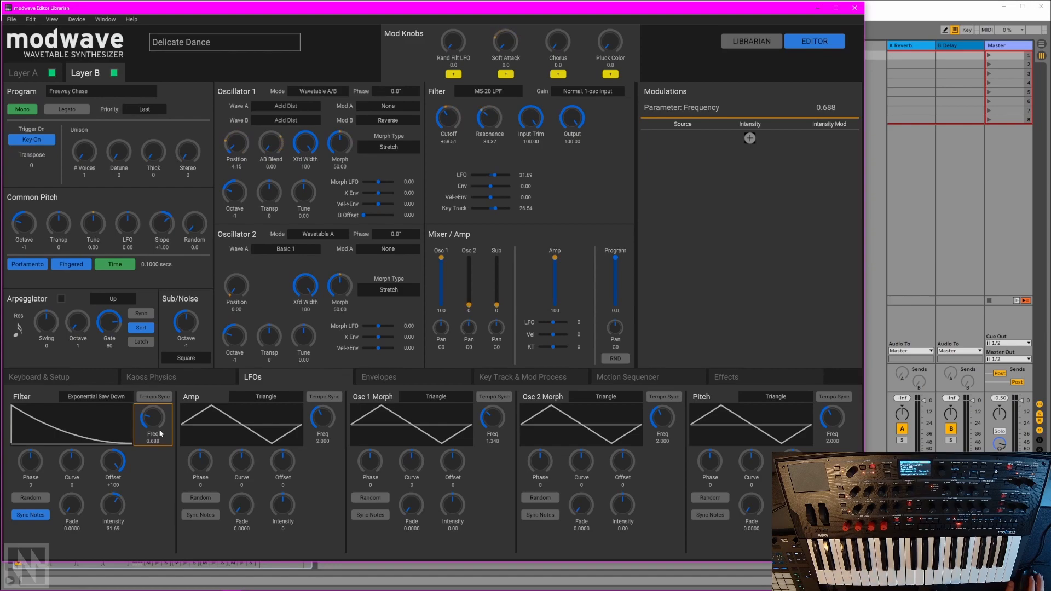
mouse_move(154, 421)
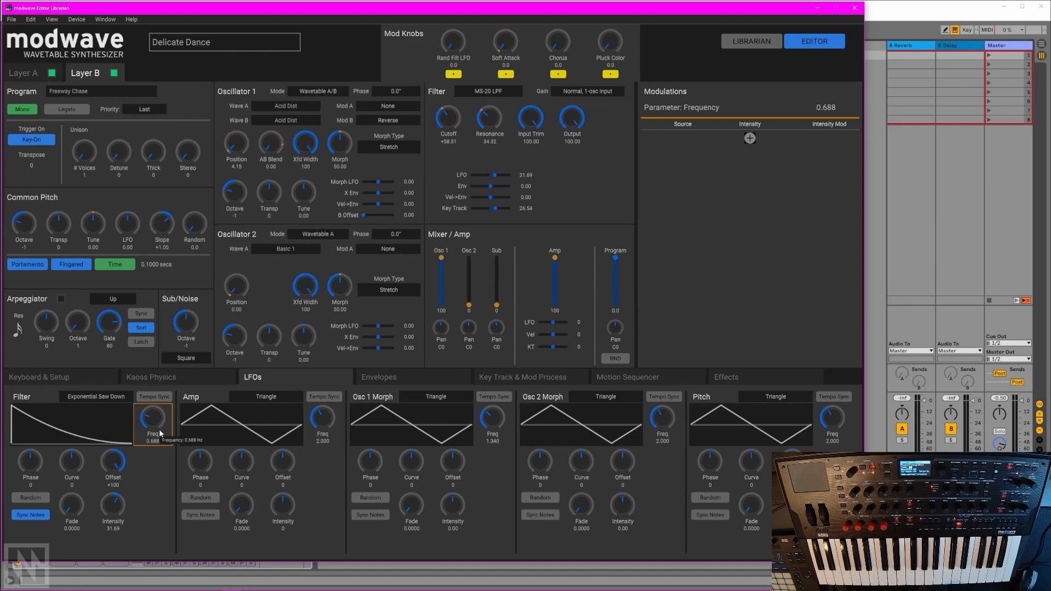